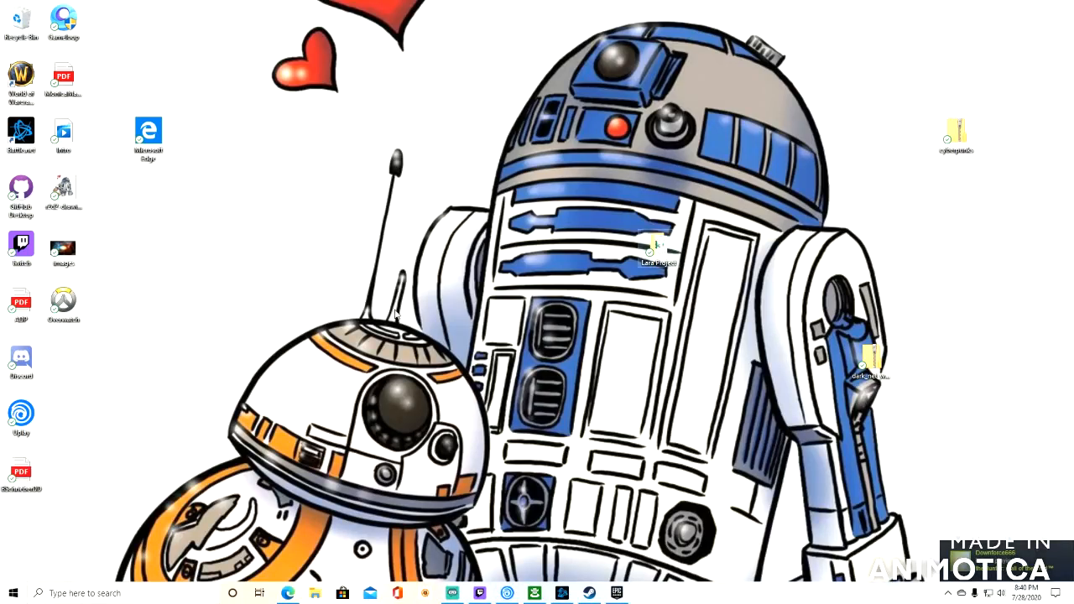
mouse_move(356, 285)
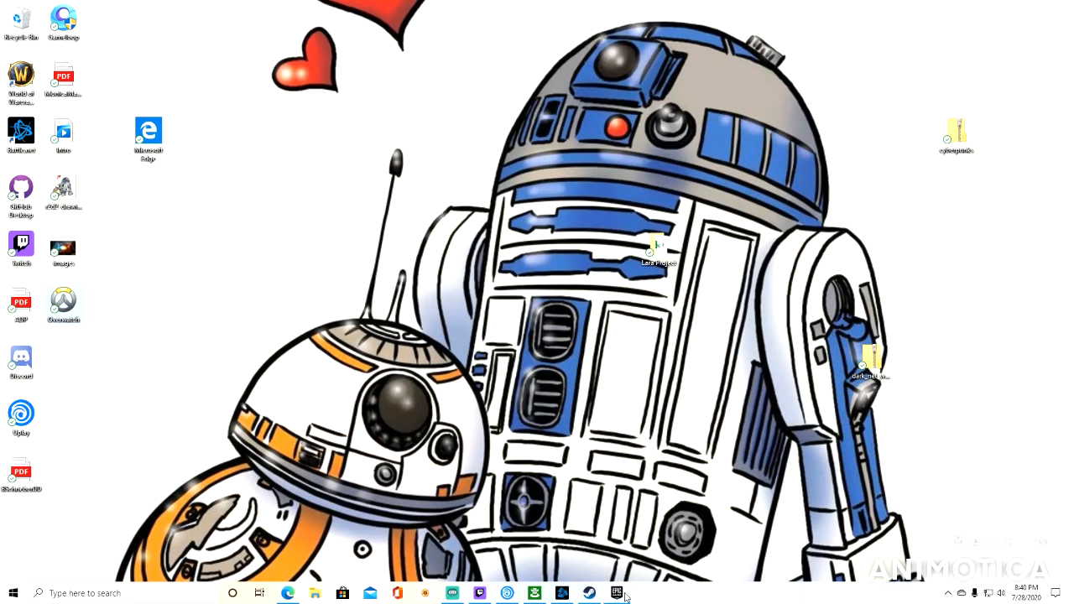
mouse_move(577, 527)
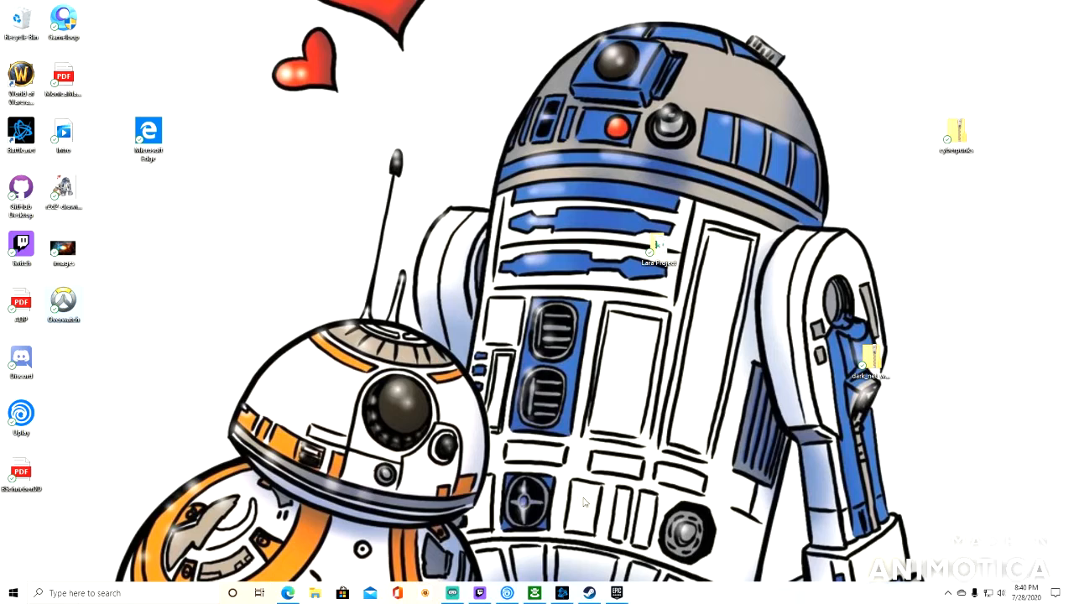
mouse_move(188, 147)
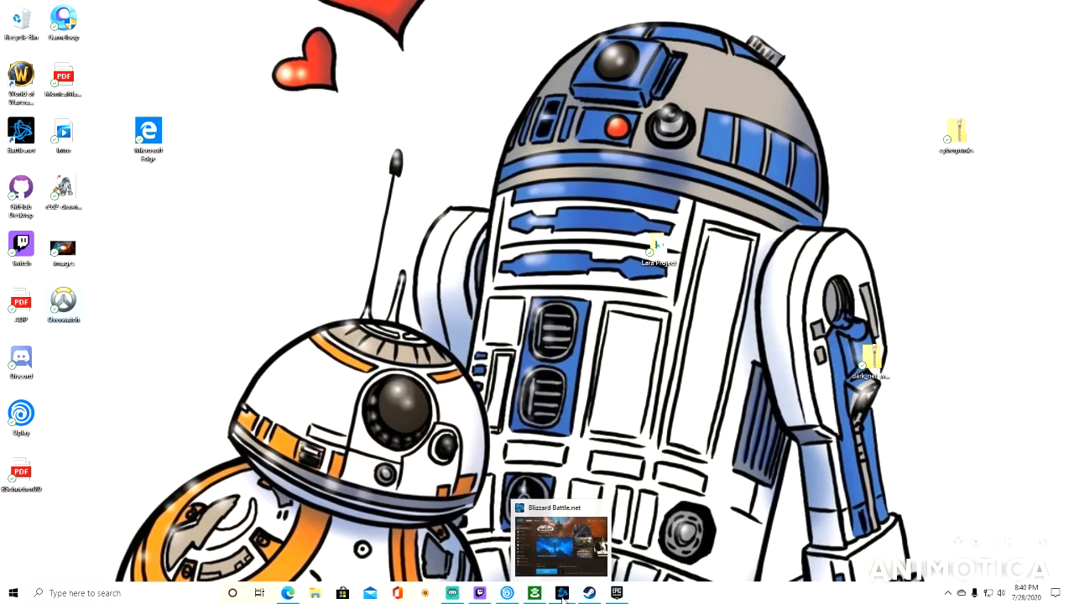
mouse_move(469, 591)
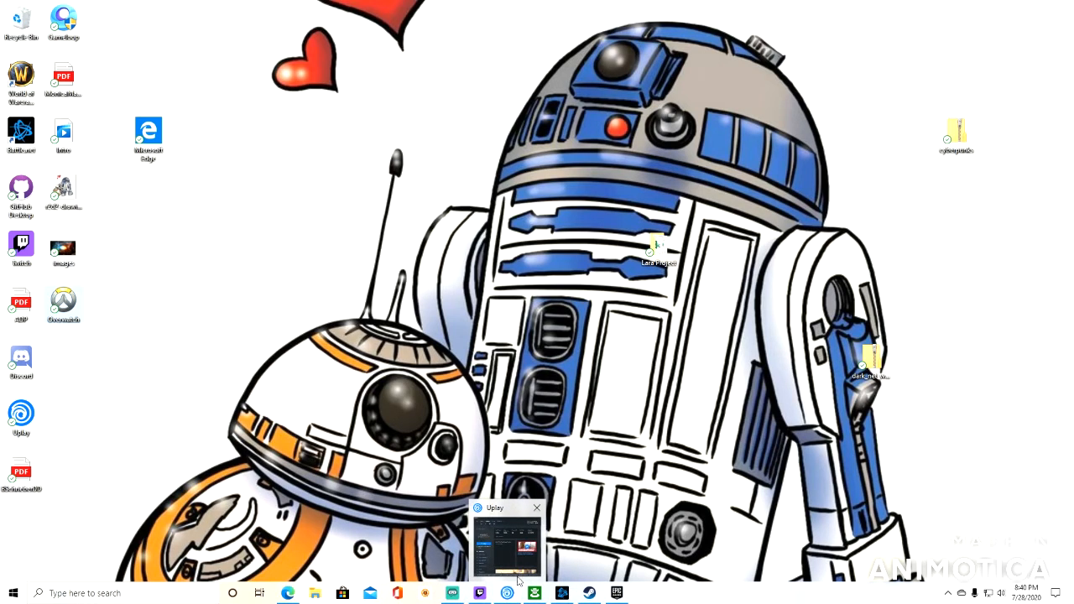
Bring up the Epic Games library and browse down through its game list
left_click(537, 507)
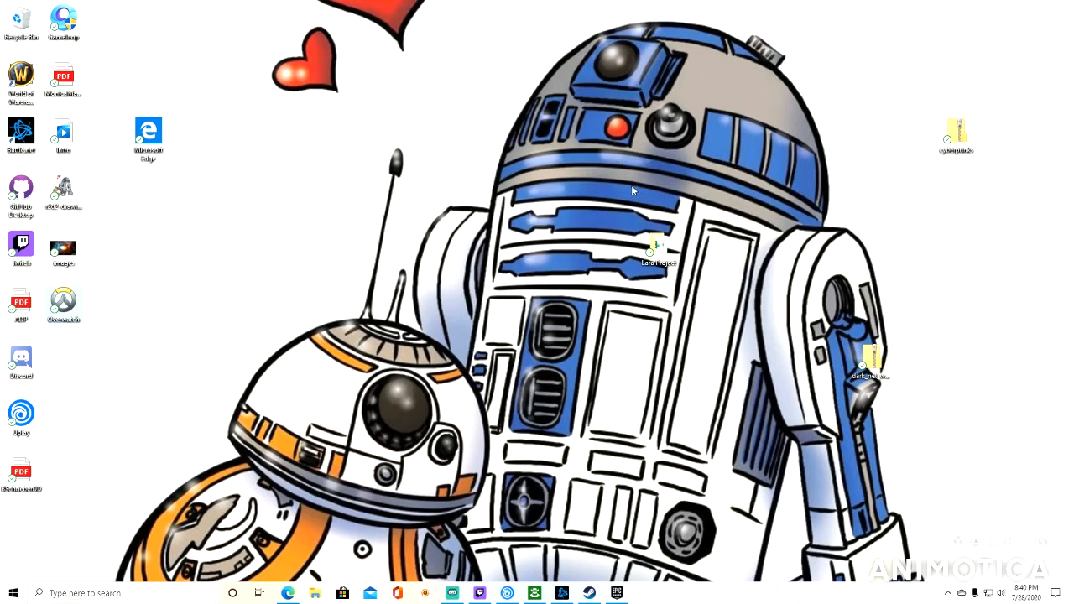
mouse_move(627, 250)
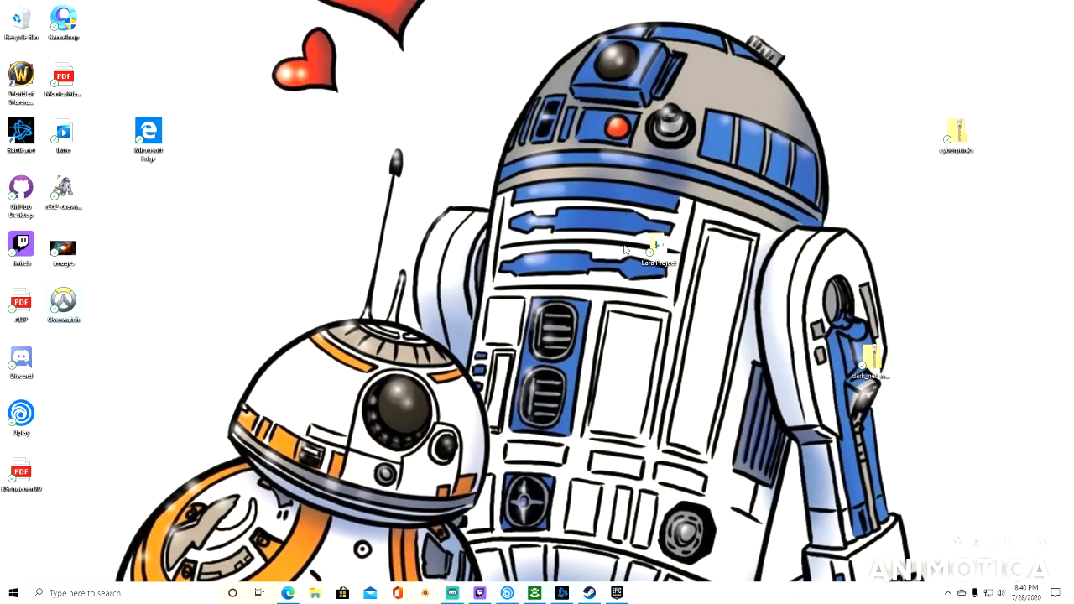
mouse_move(487, 226)
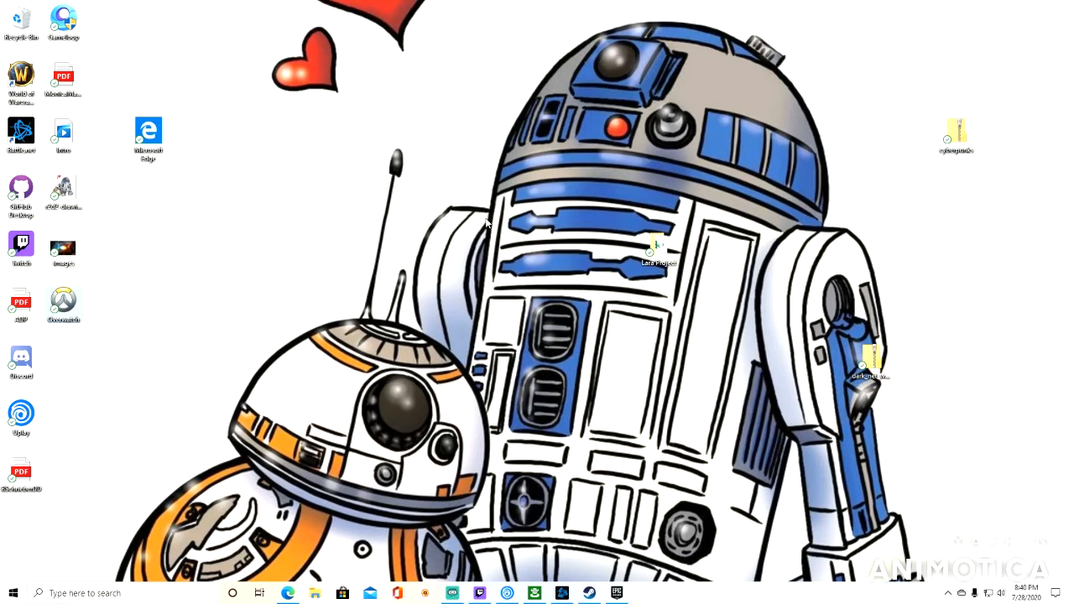
mouse_move(486, 223)
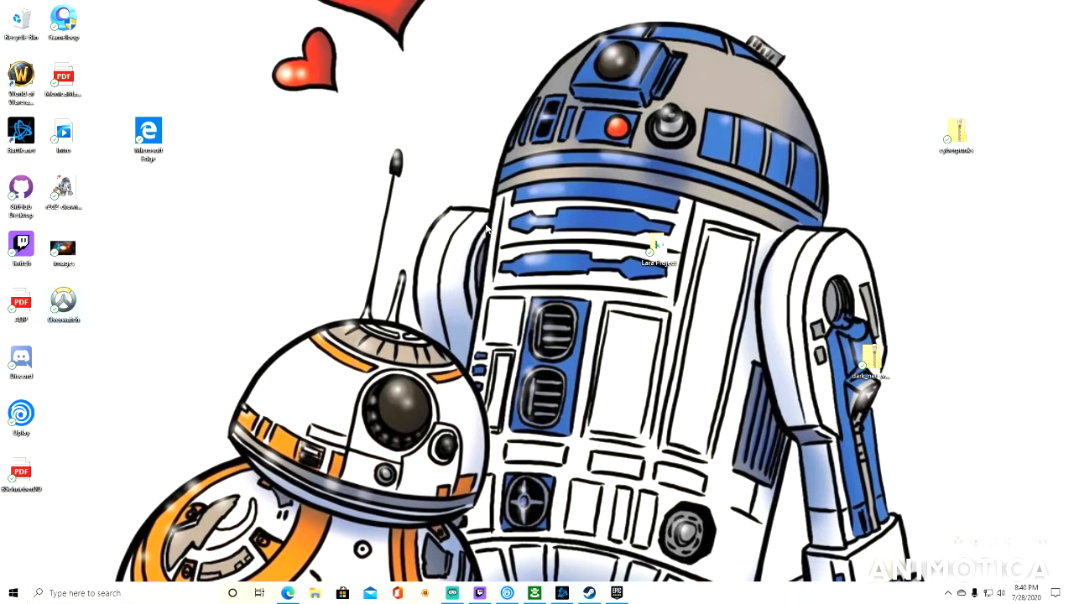
mouse_move(493, 217)
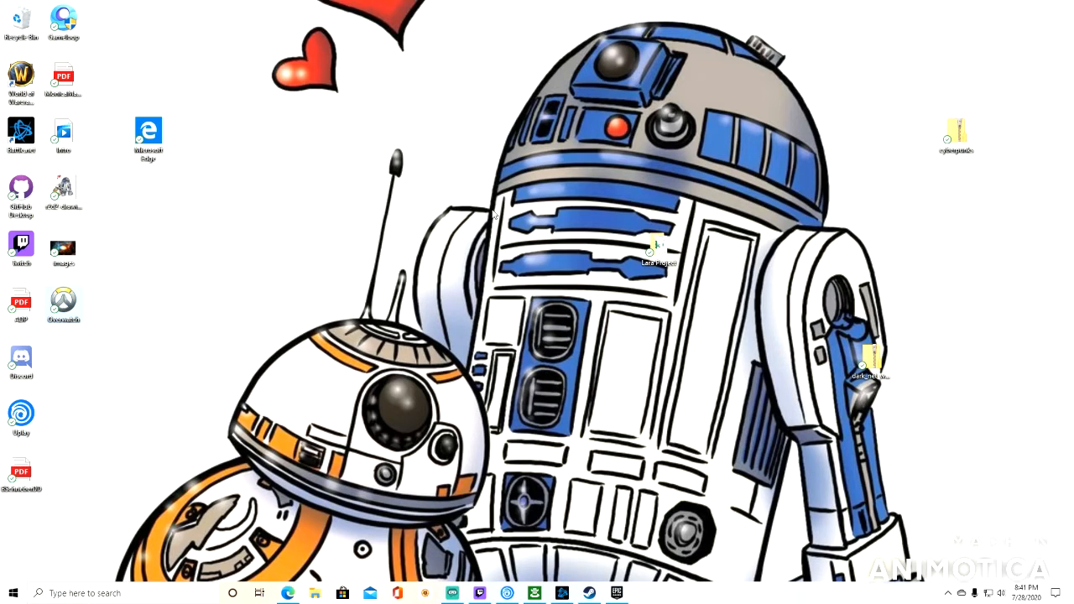
mouse_move(490, 203)
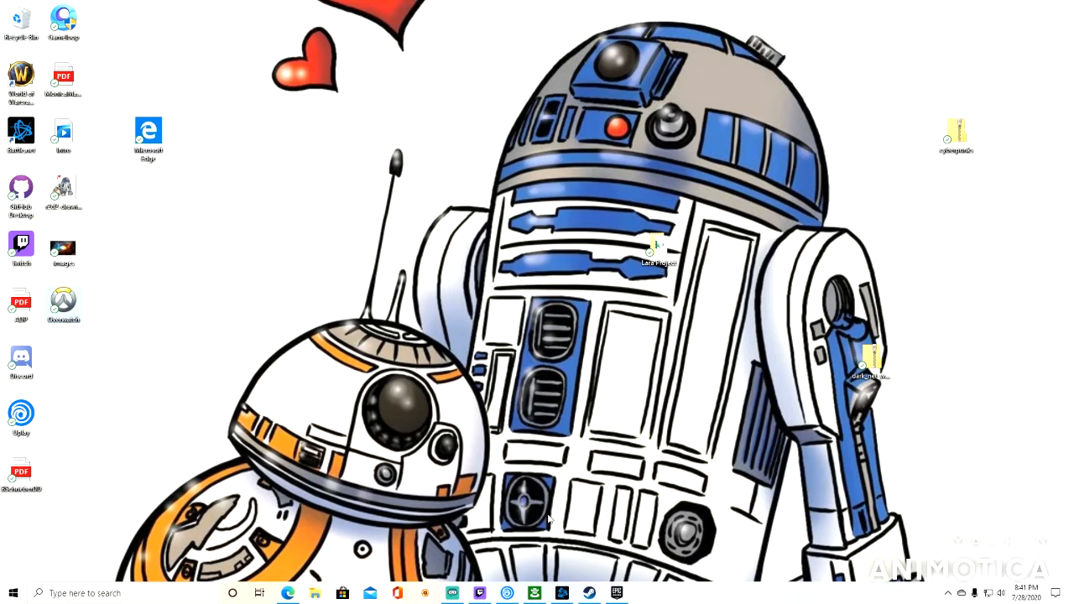
mouse_move(587, 557)
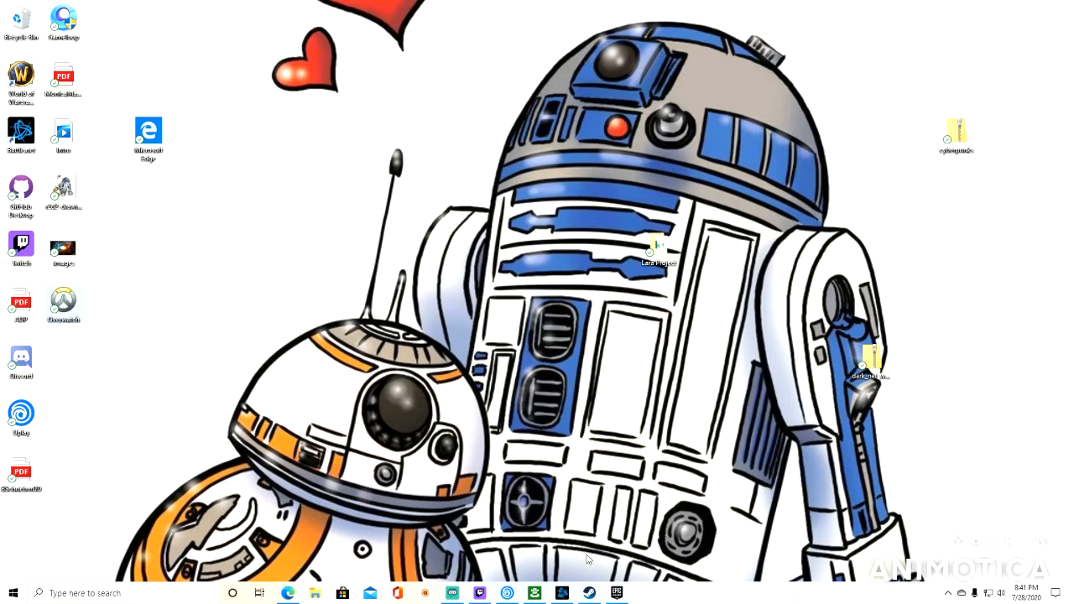
mouse_move(719, 530)
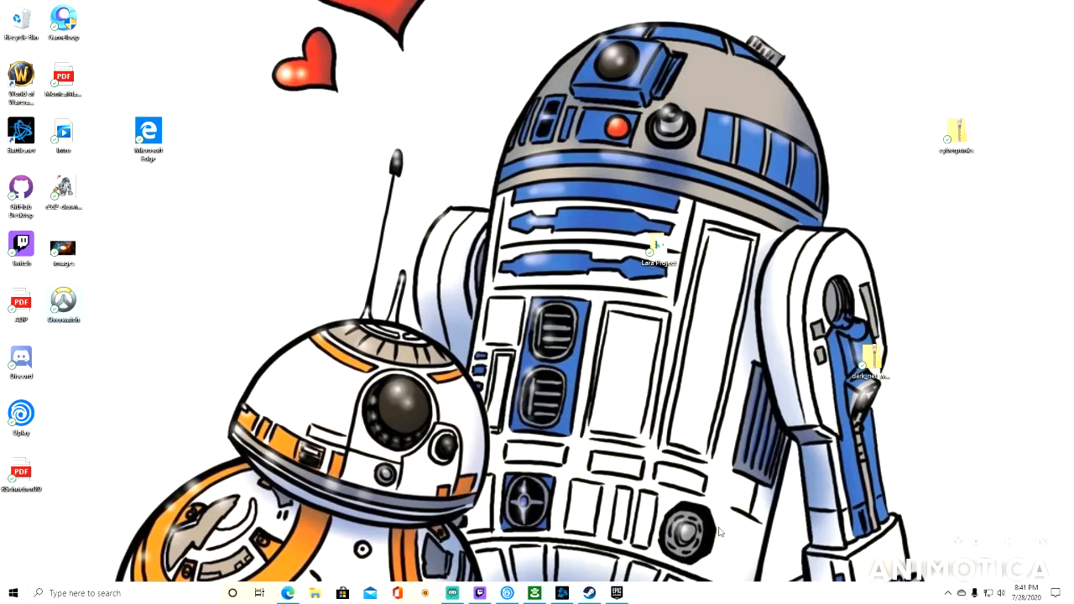
mouse_move(963, 466)
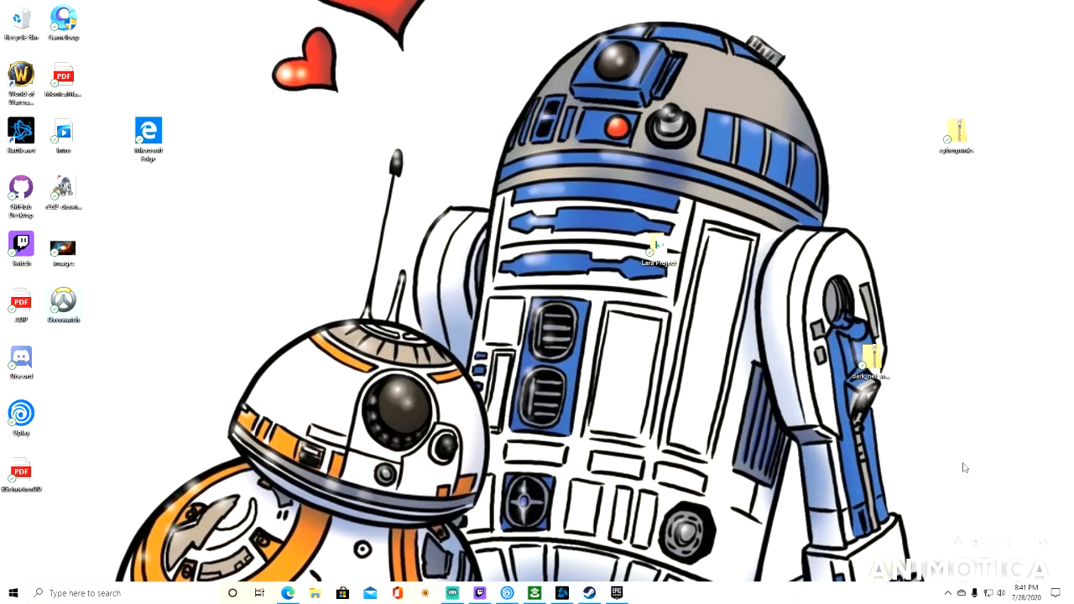
mouse_move(967, 467)
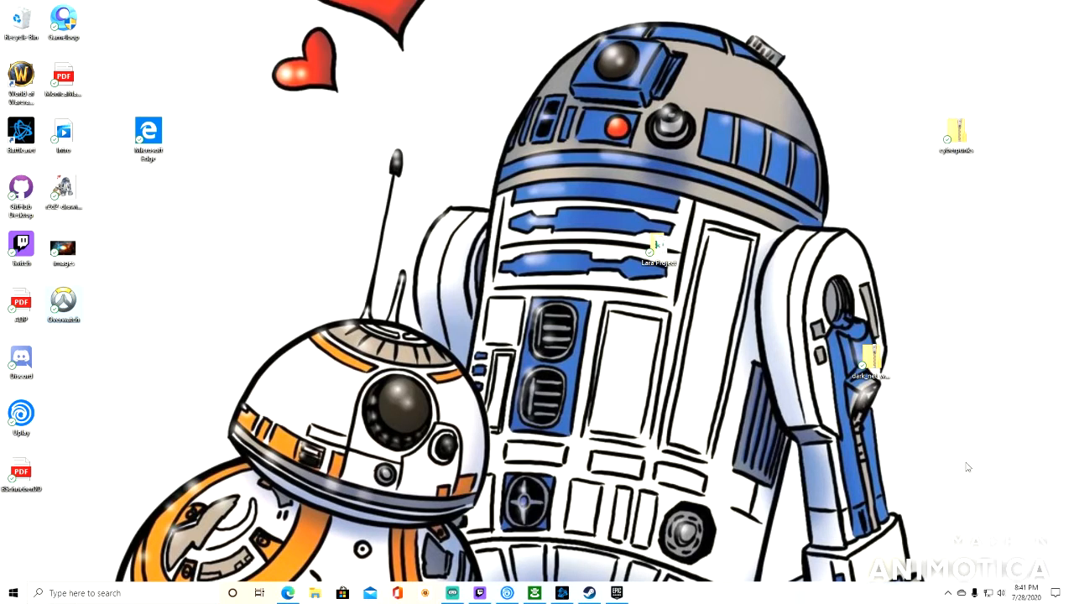
mouse_move(970, 466)
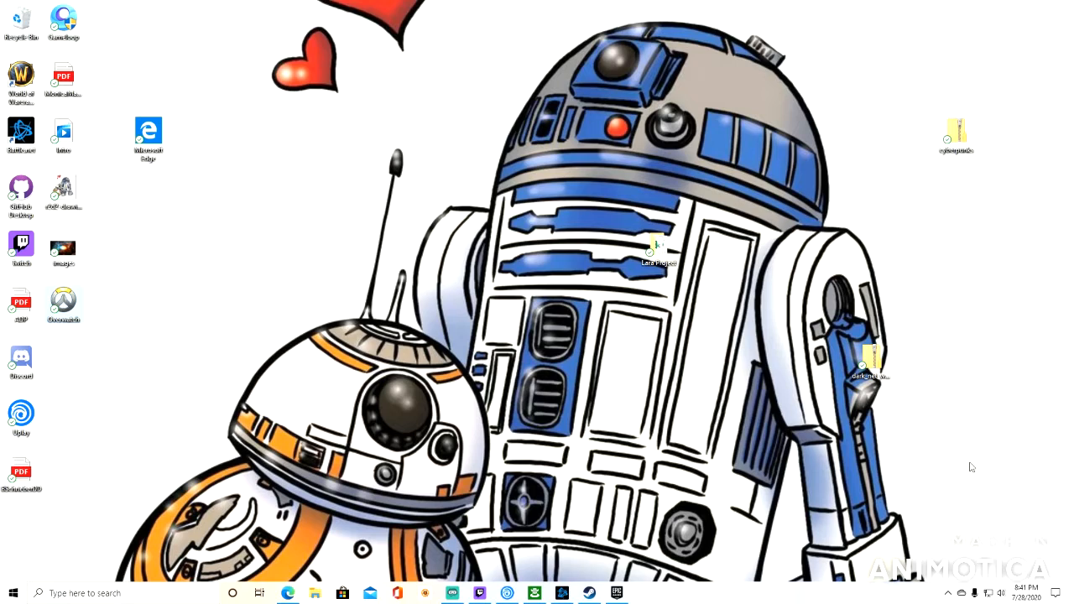
mouse_move(976, 475)
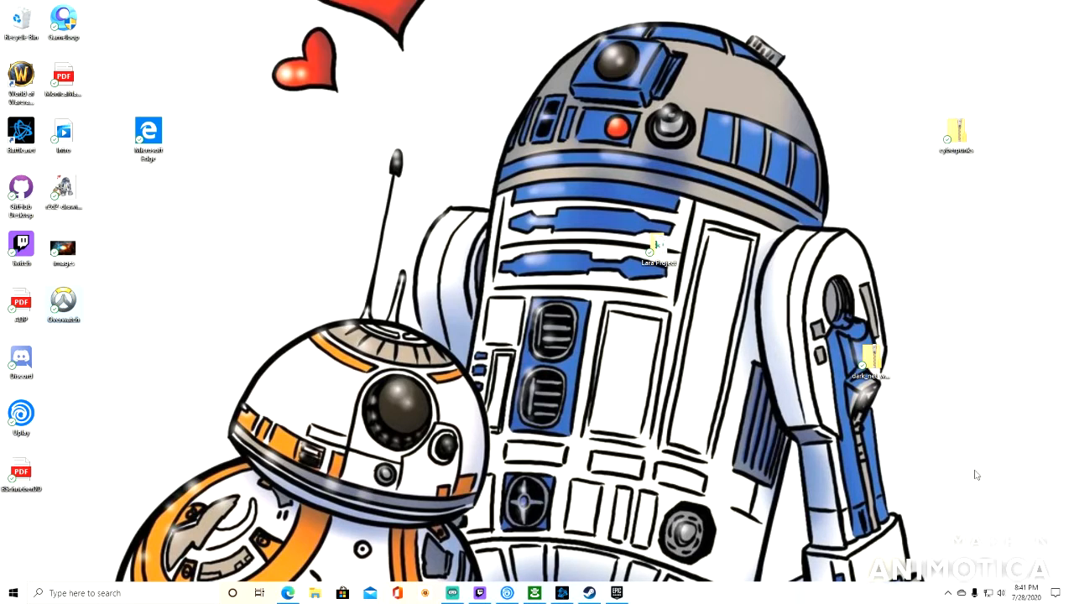
mouse_move(973, 426)
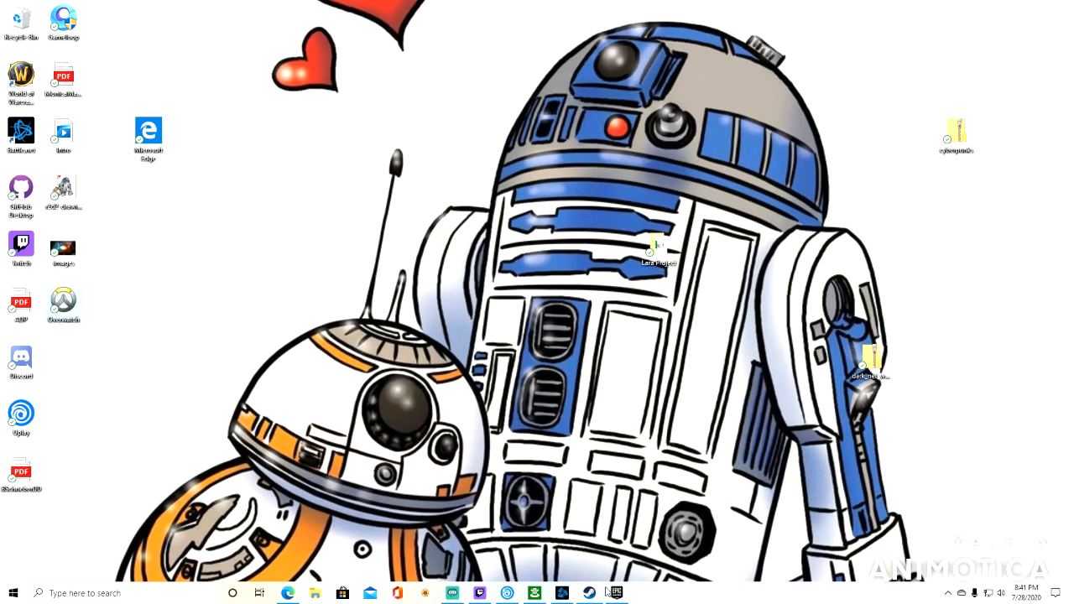
left_click(612, 592)
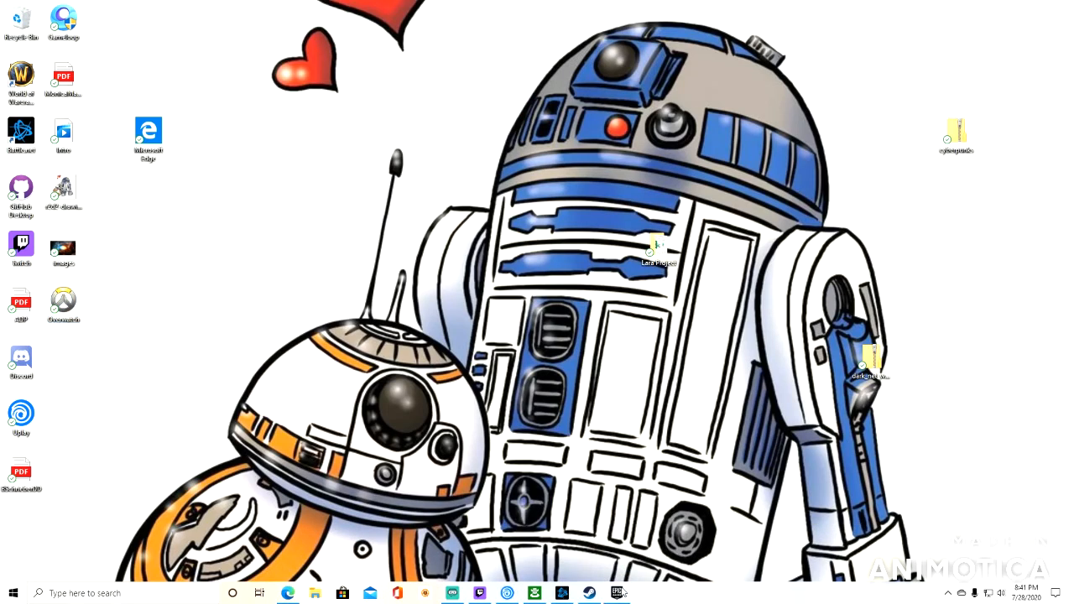
left_click(614, 591)
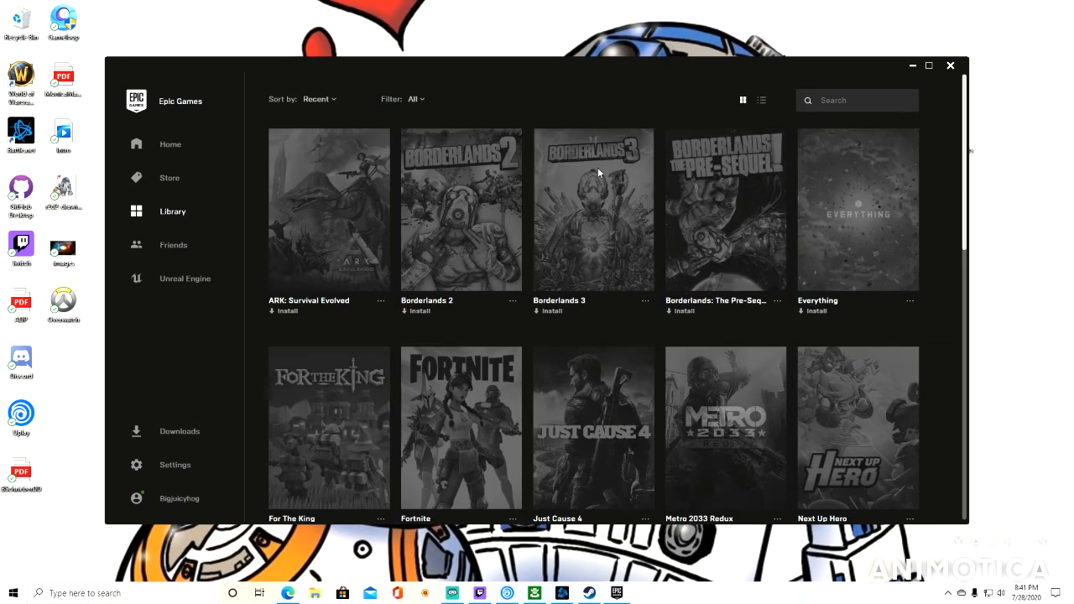
mouse_move(626, 238)
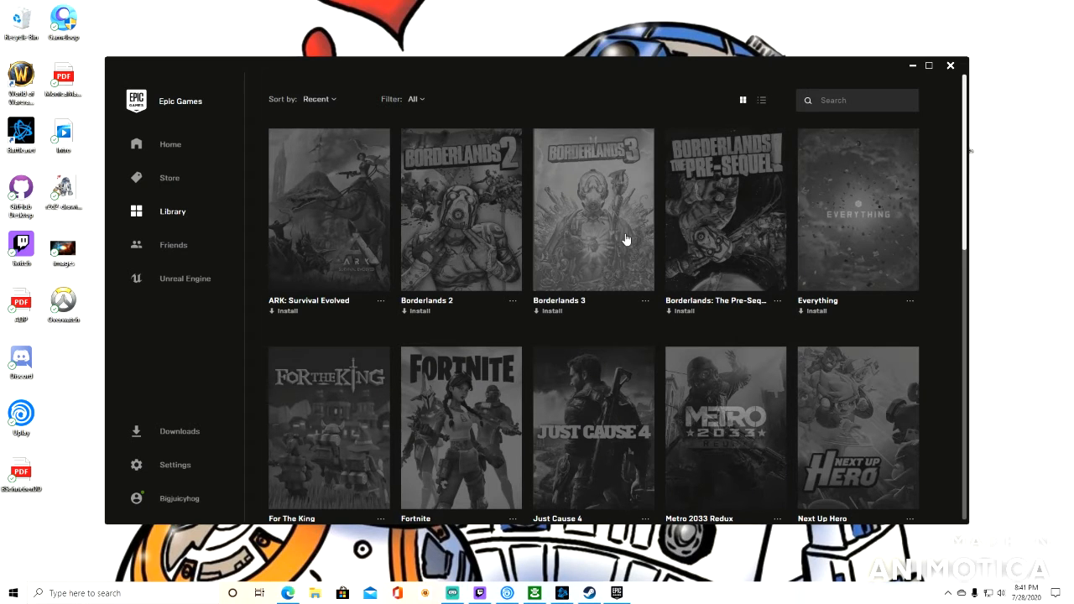
scroll("down", 3)
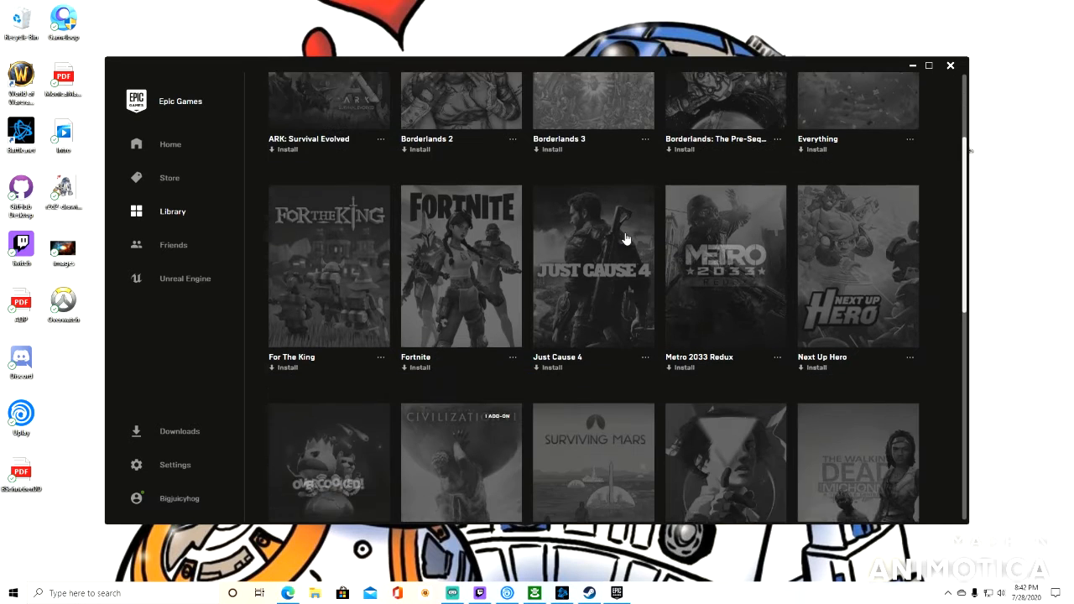
scroll("down", 3)
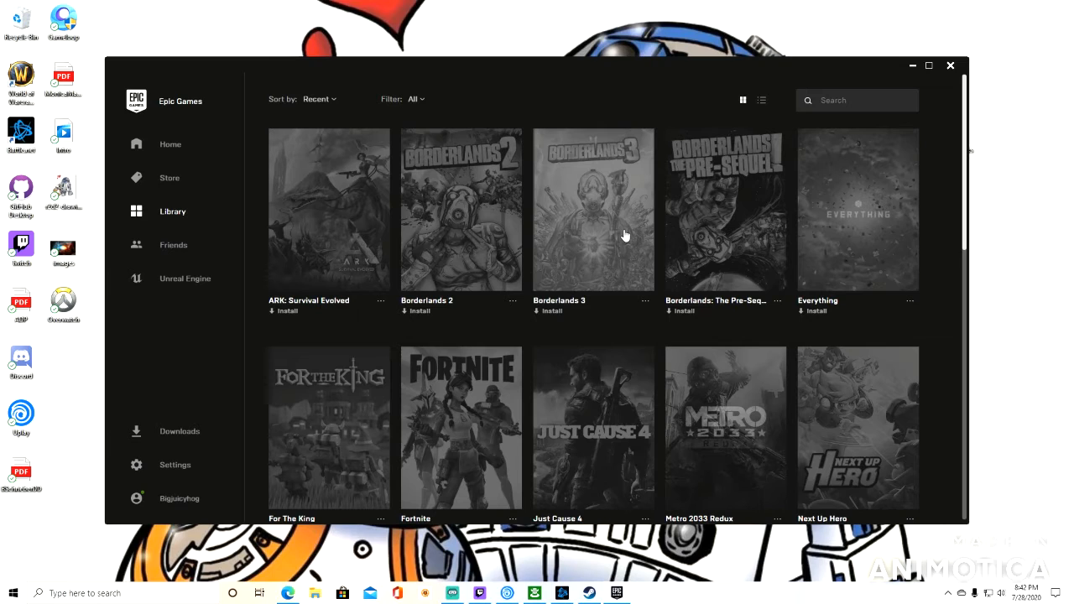
mouse_move(817, 79)
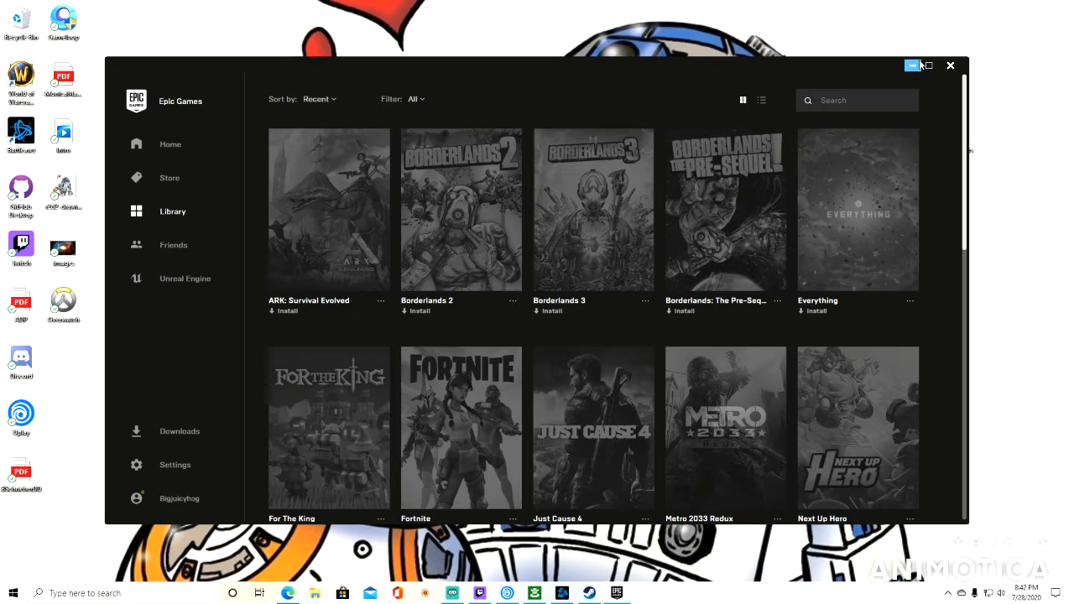
mouse_move(921, 54)
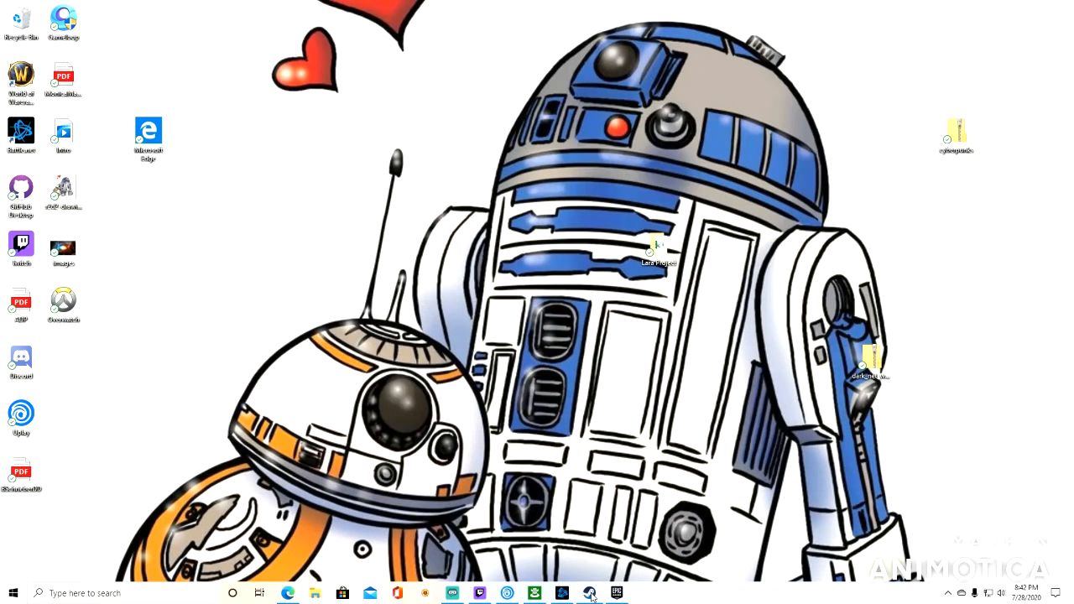
Show the Steam Library with its game list, then minimize Steam back to the desktop
left_click(591, 594)
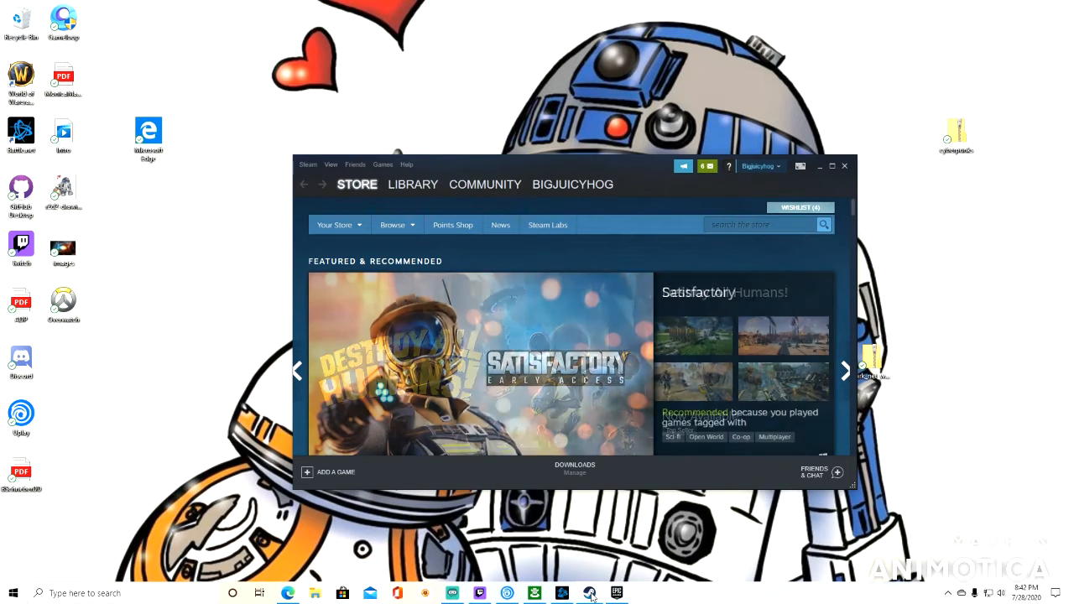
left_click(413, 183)
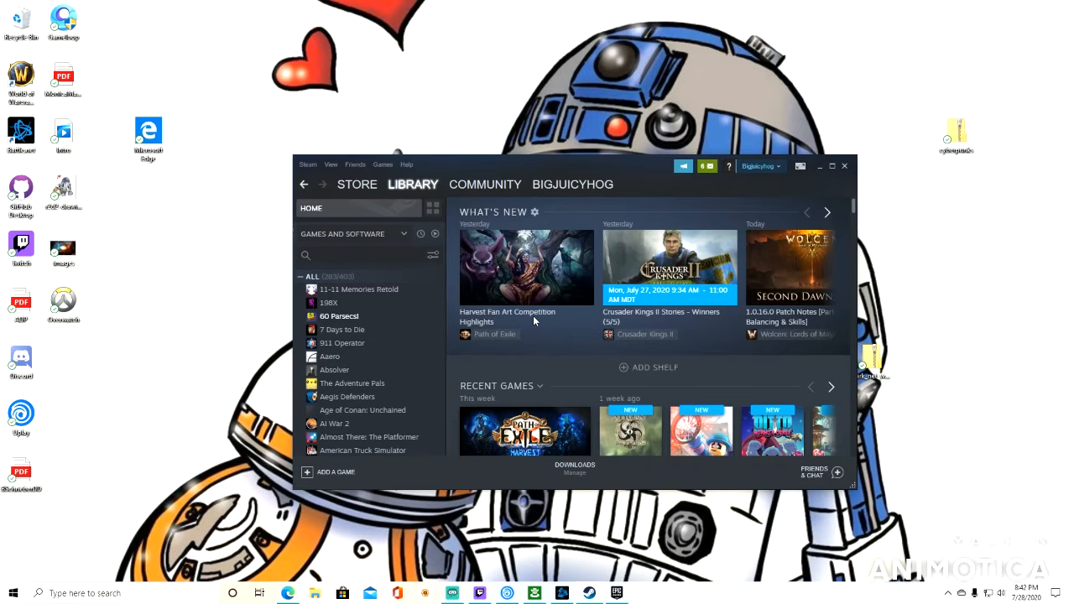
mouse_move(392, 342)
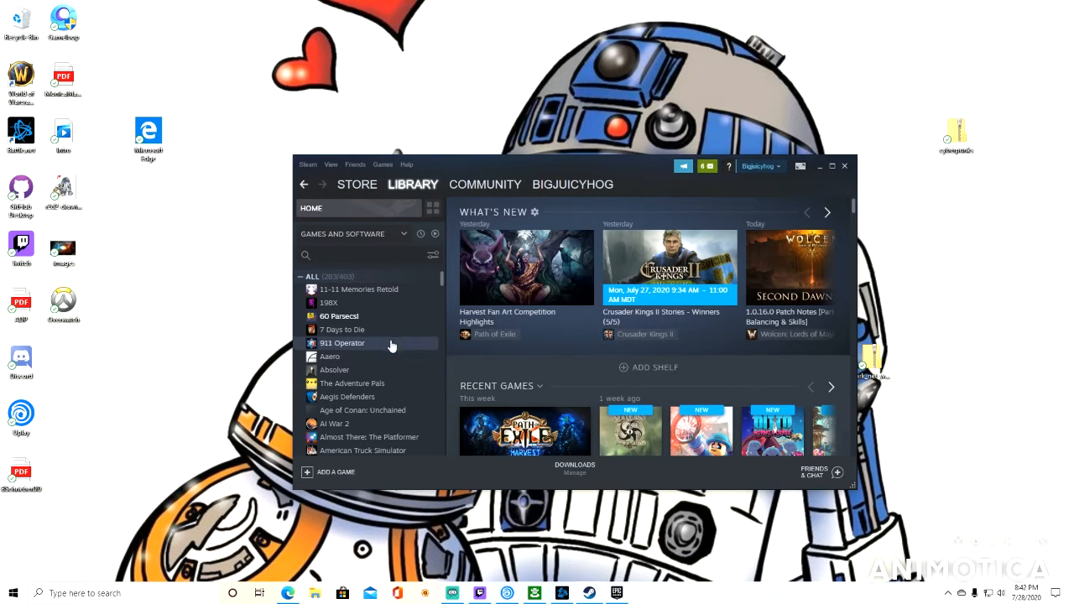
mouse_move(986, 81)
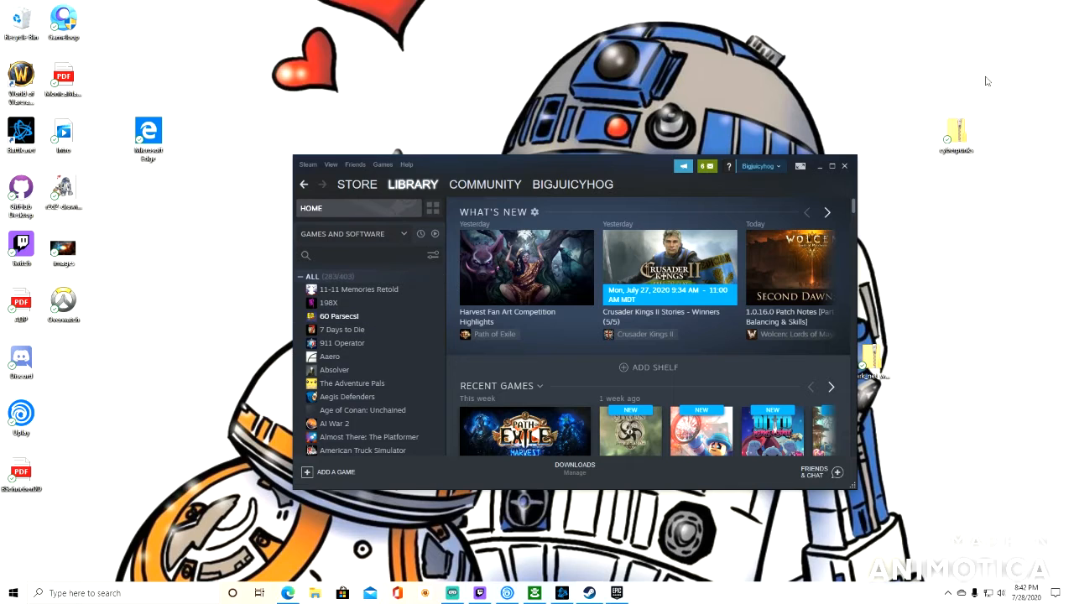
left_click(819, 166)
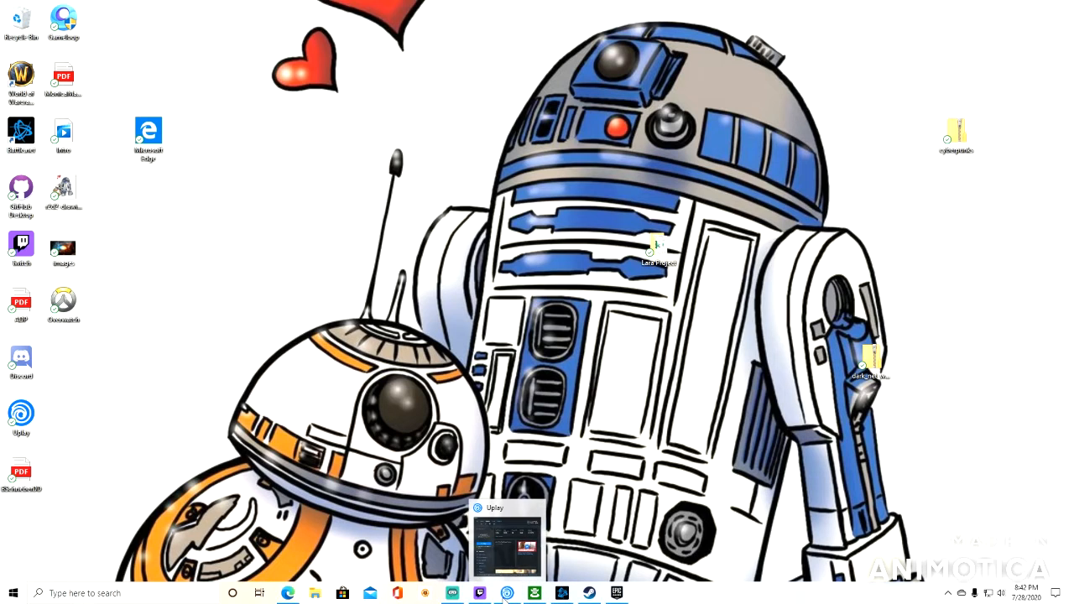
left_click(505, 530)
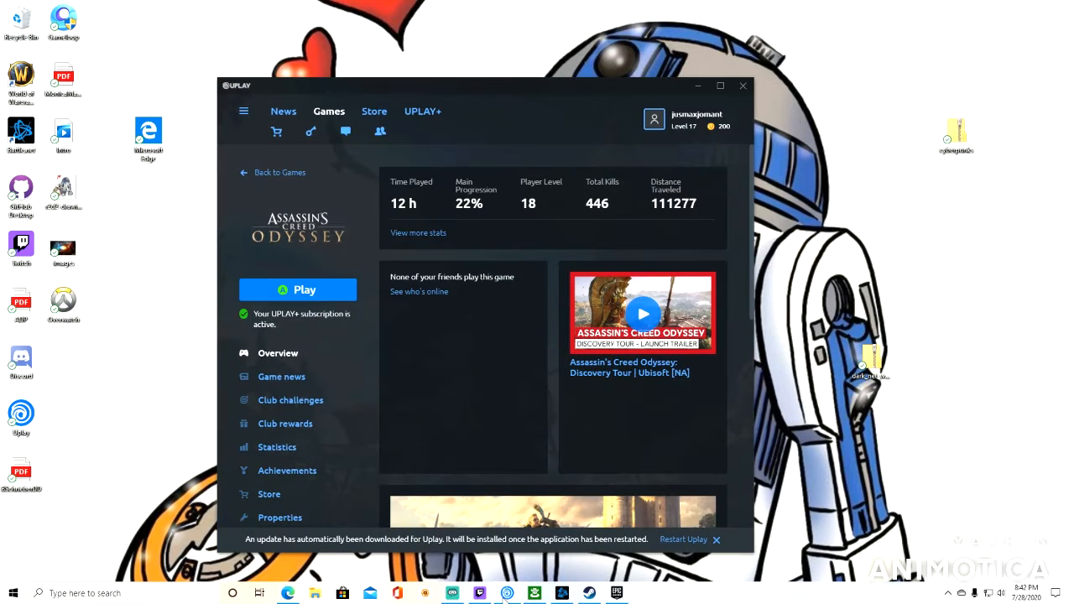
mouse_move(416, 239)
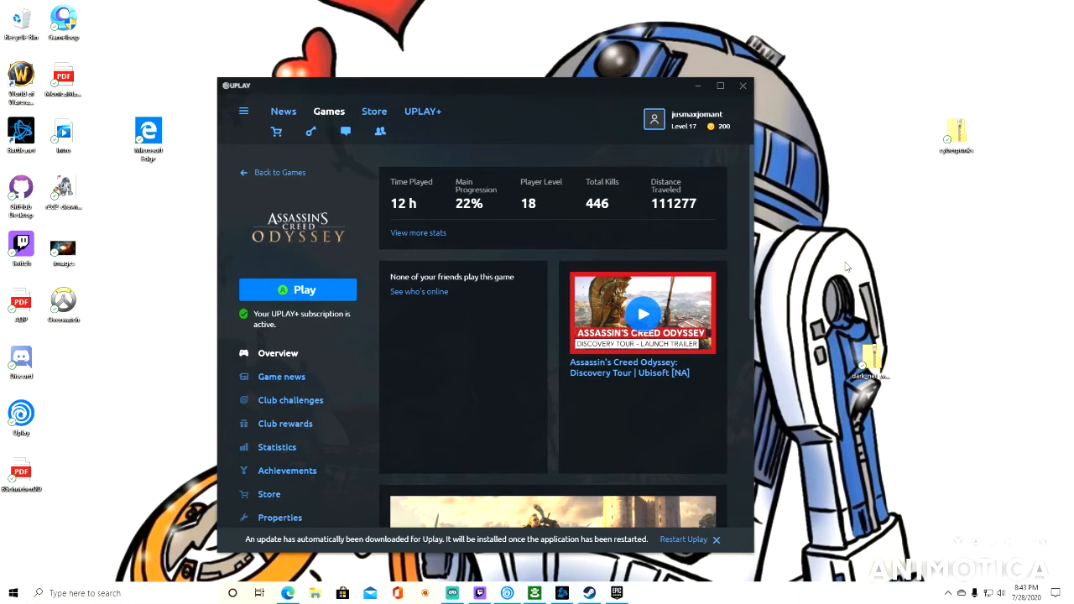
mouse_move(940, 268)
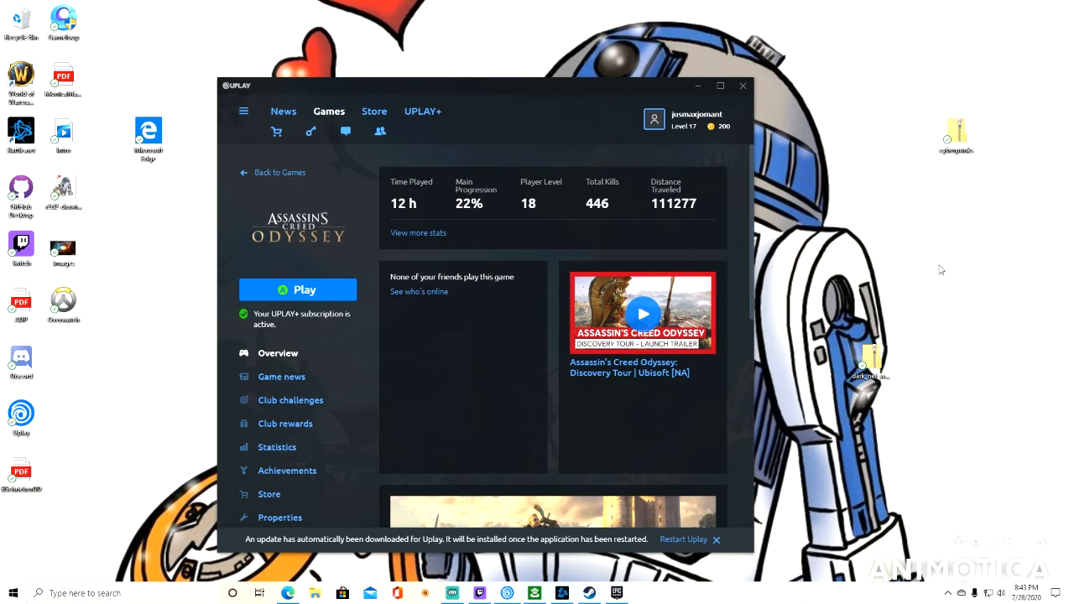
mouse_move(931, 282)
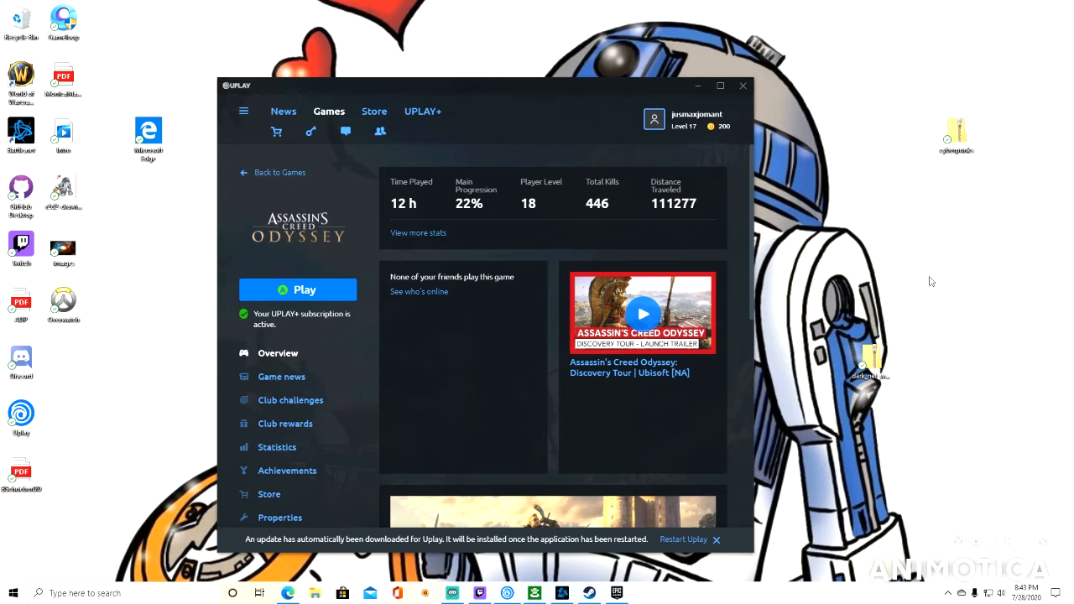
mouse_move(906, 269)
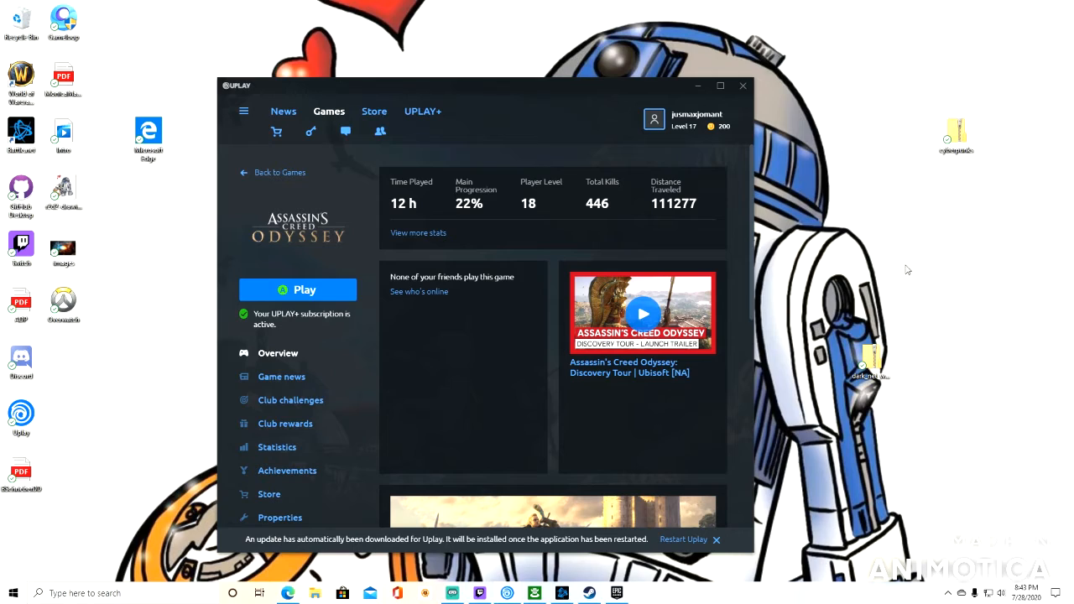
mouse_move(913, 281)
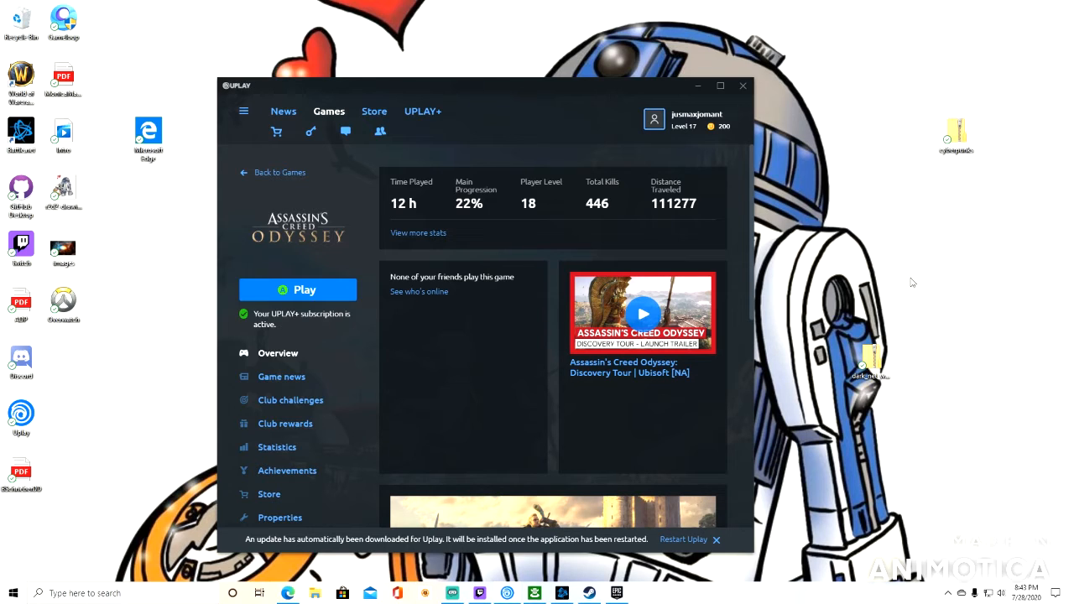
mouse_move(695, 87)
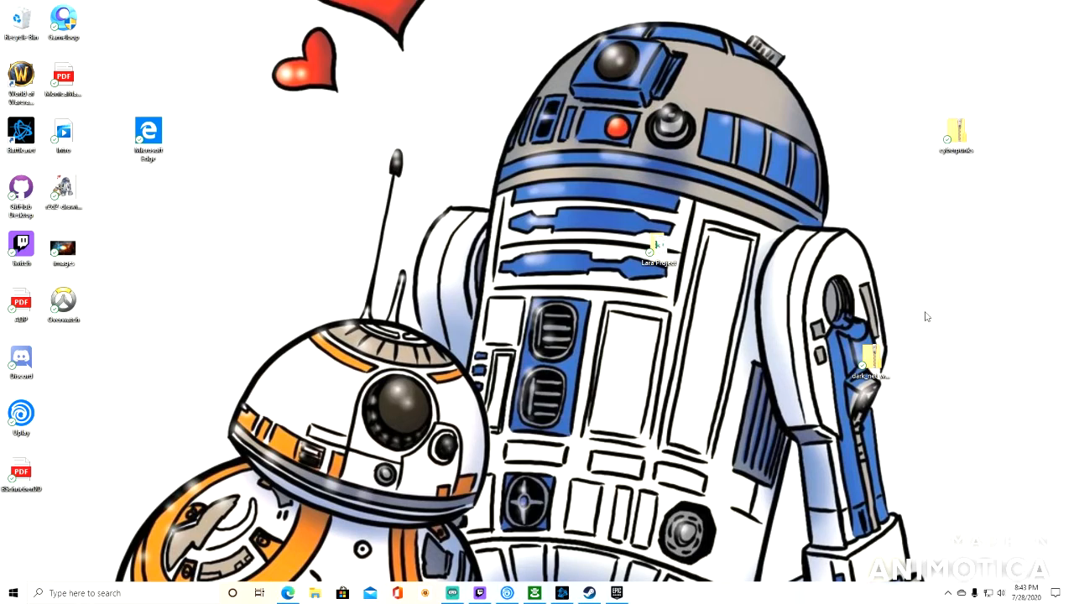
mouse_move(866, 343)
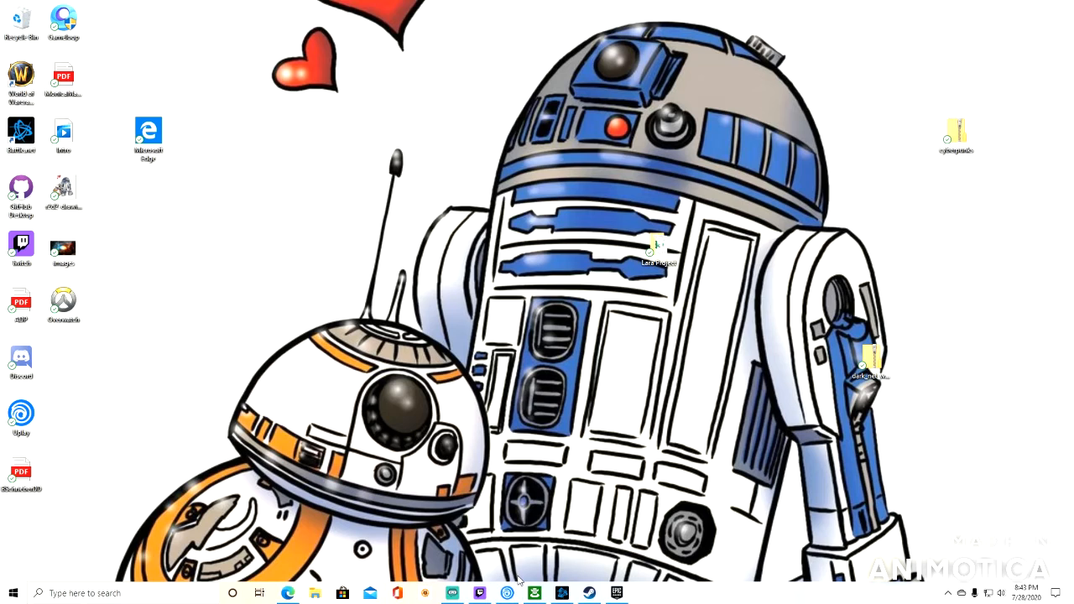
Restore Uplay and browse the Assassin's Creed Odyssey page through news, owned DLC and play stats
left_click(20, 410)
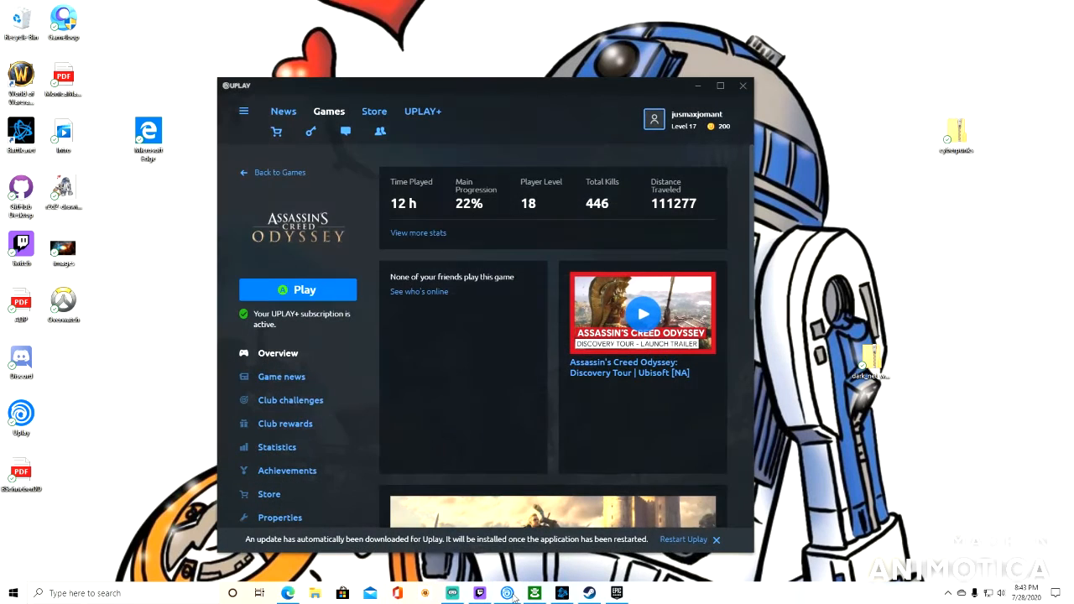
mouse_move(458, 251)
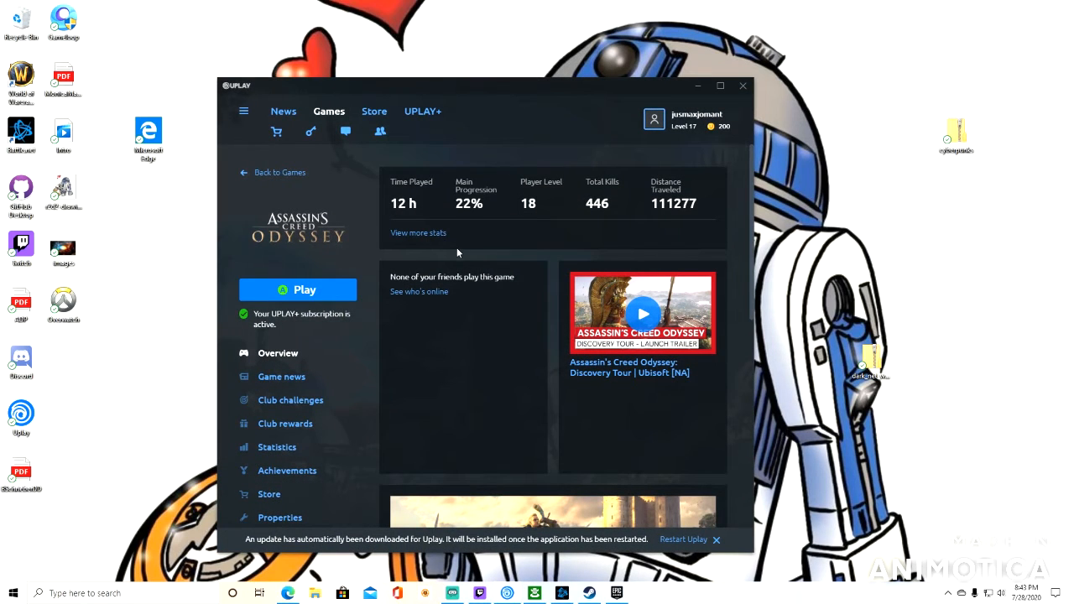
mouse_move(698, 453)
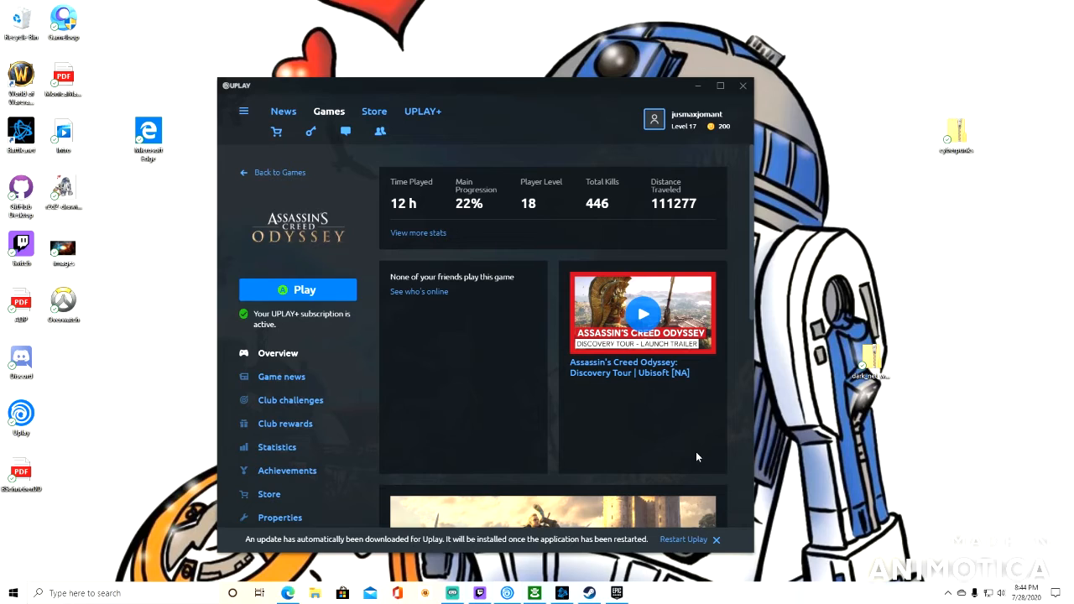
mouse_move(689, 455)
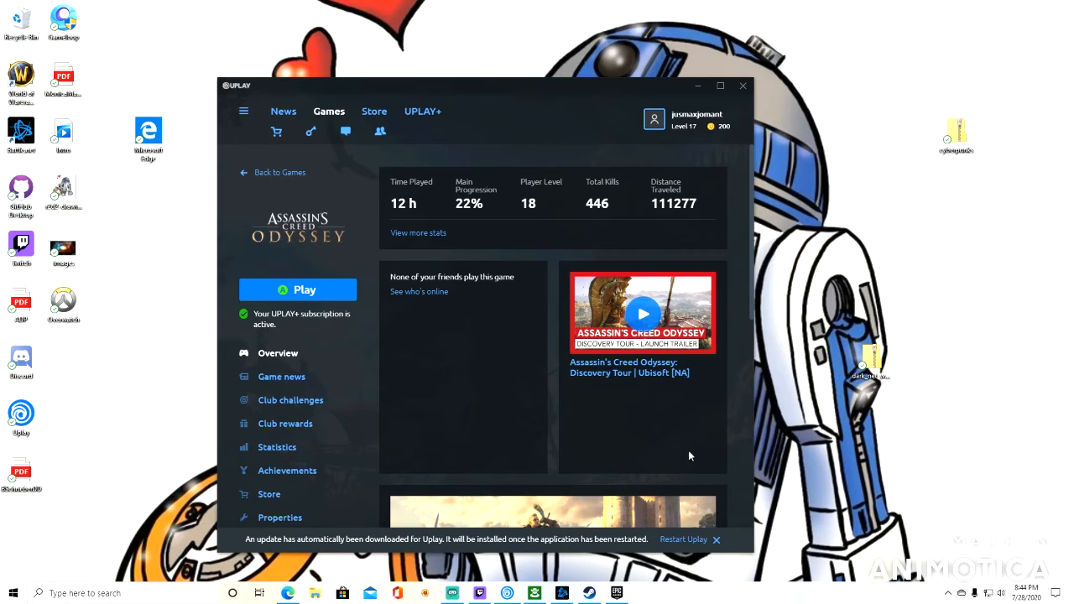
mouse_move(698, 443)
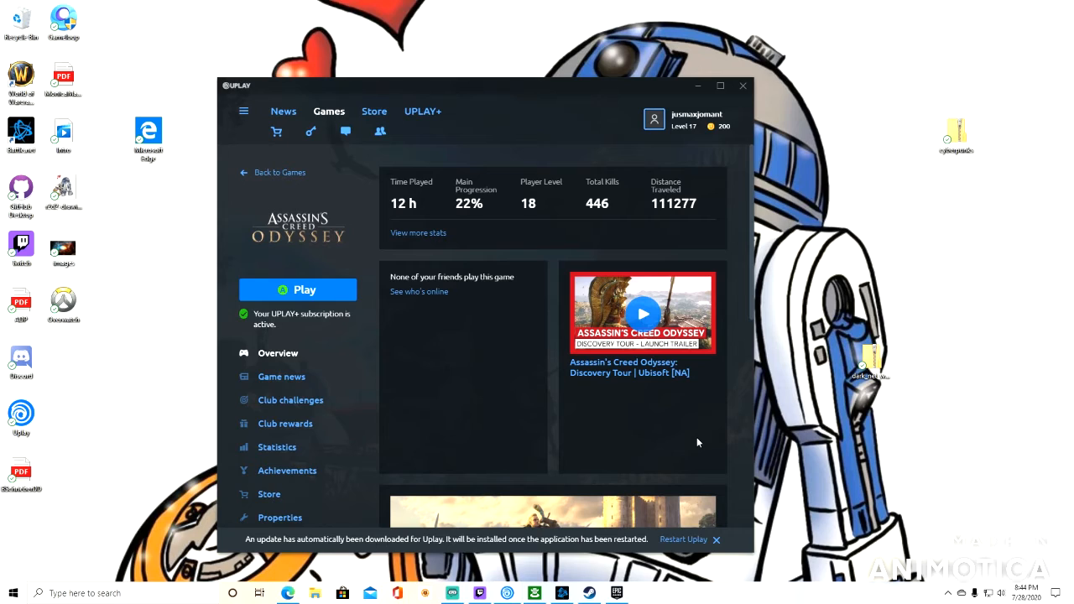
mouse_move(677, 385)
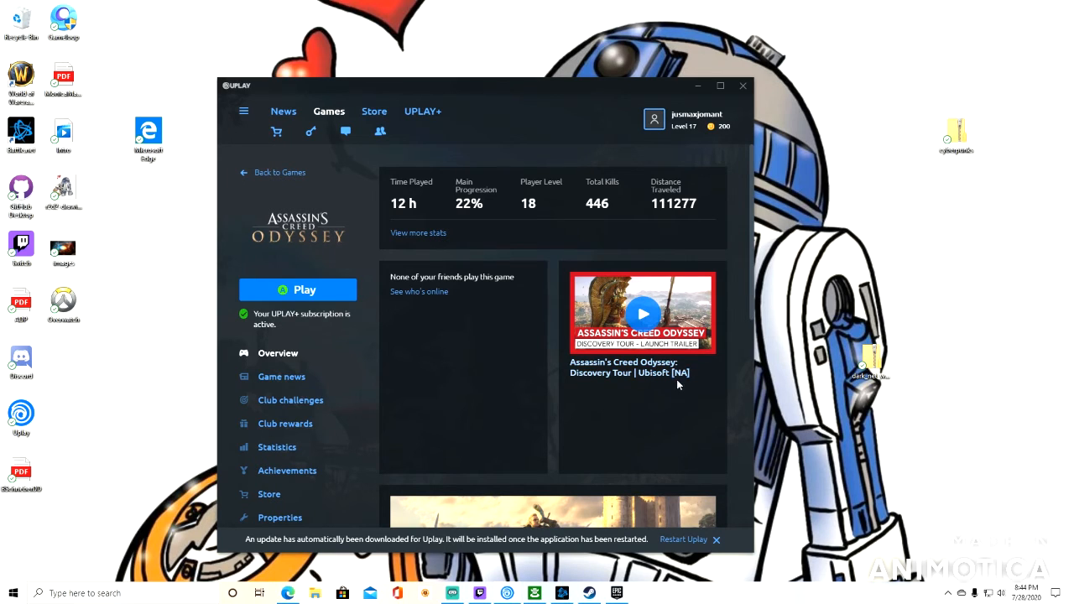
mouse_move(696, 372)
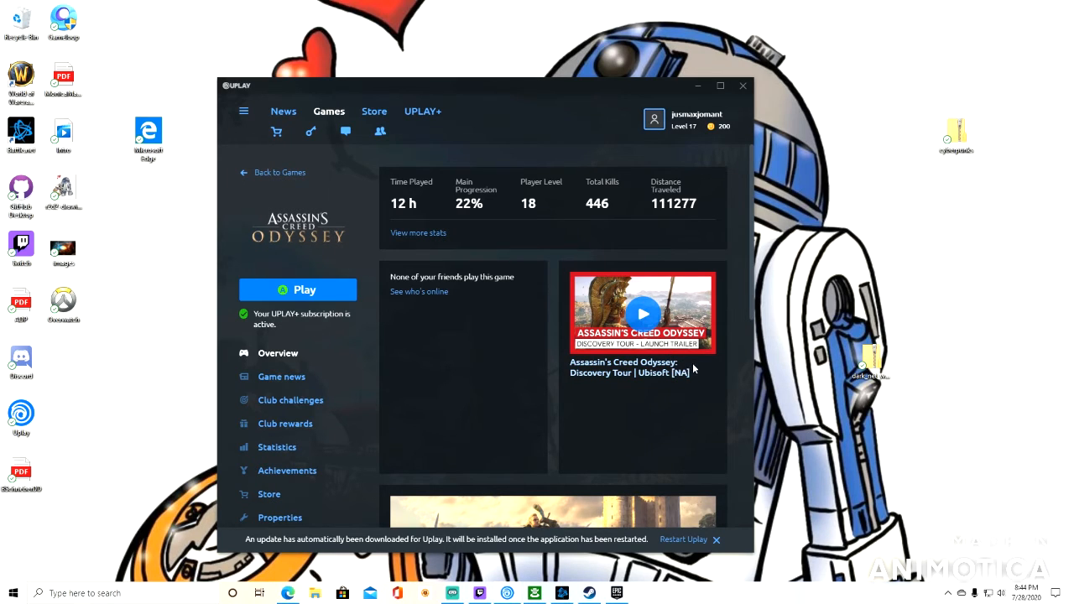
scroll("down", 3)
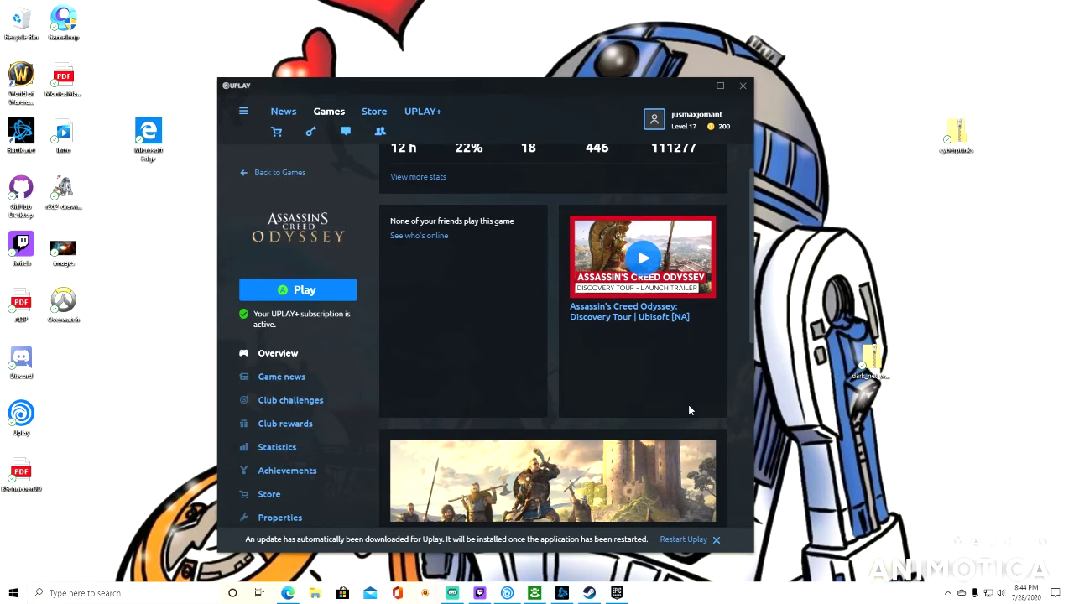
scroll("down", 3)
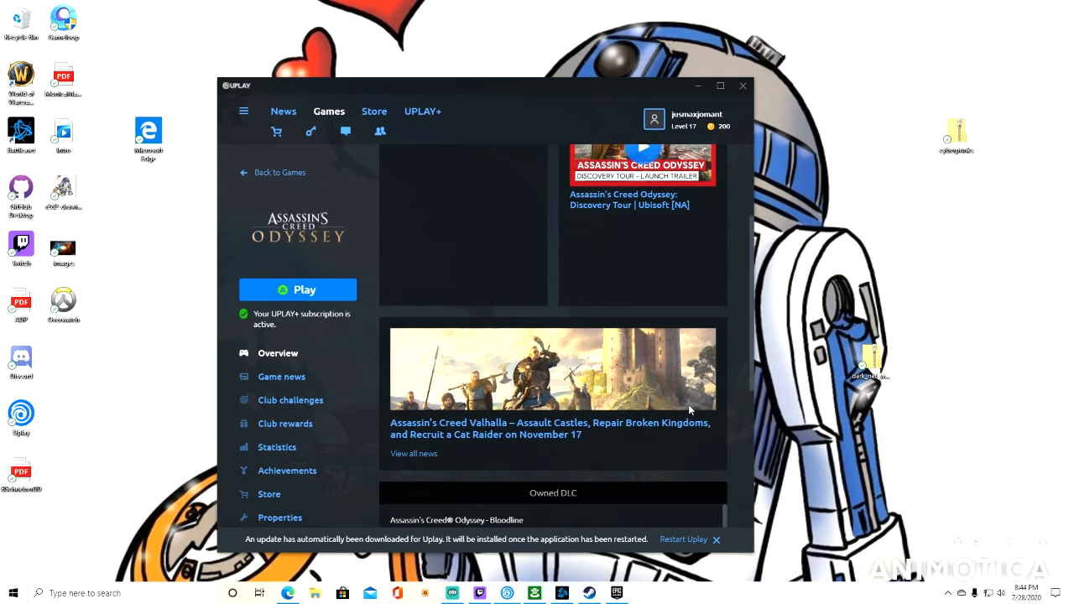
scroll("up", 3)
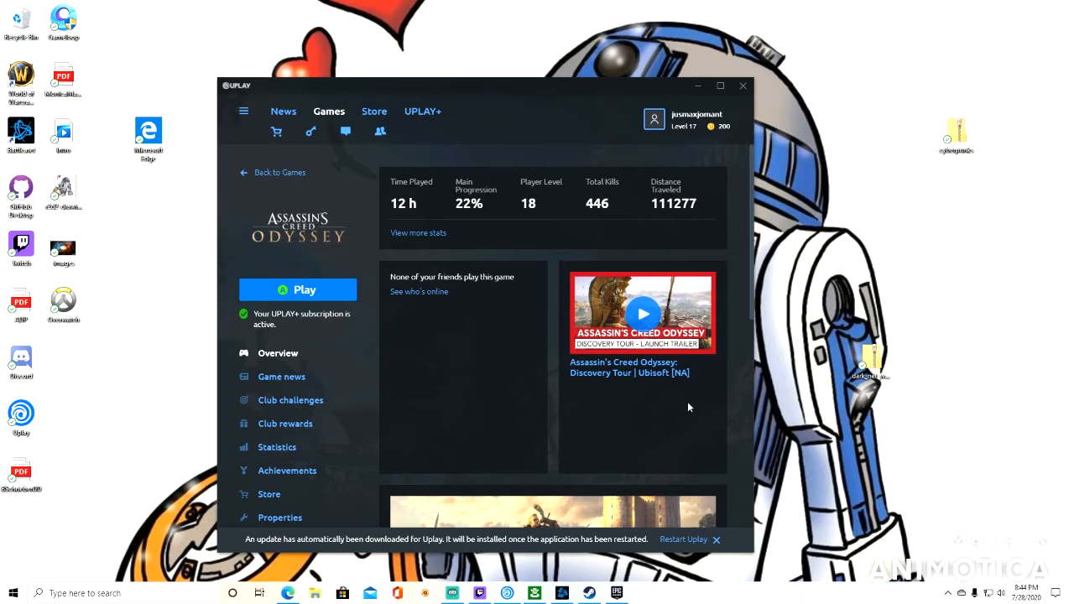
mouse_move(476, 371)
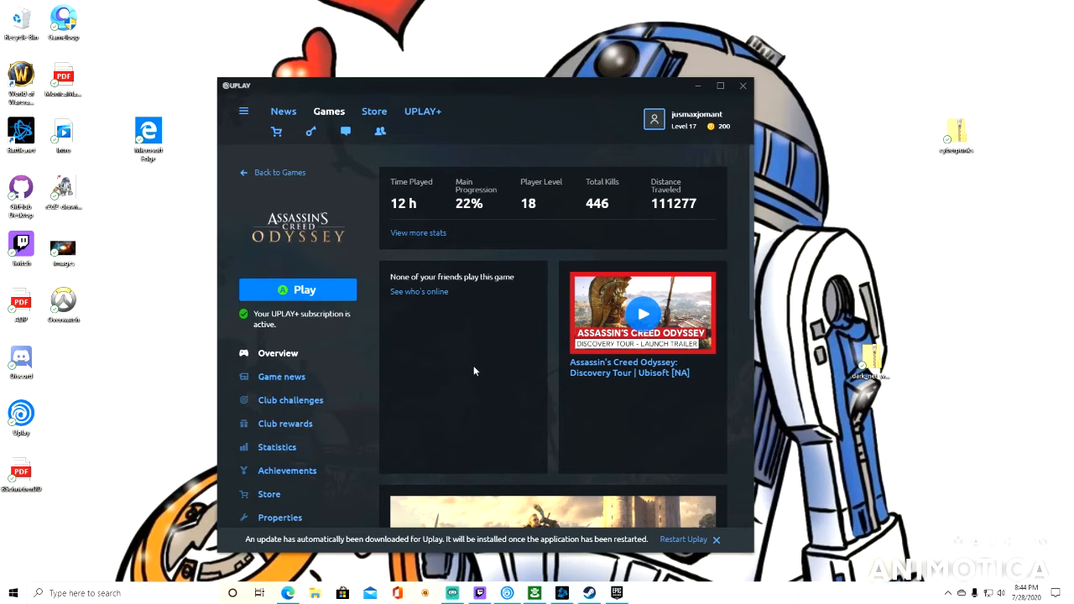
mouse_move(477, 369)
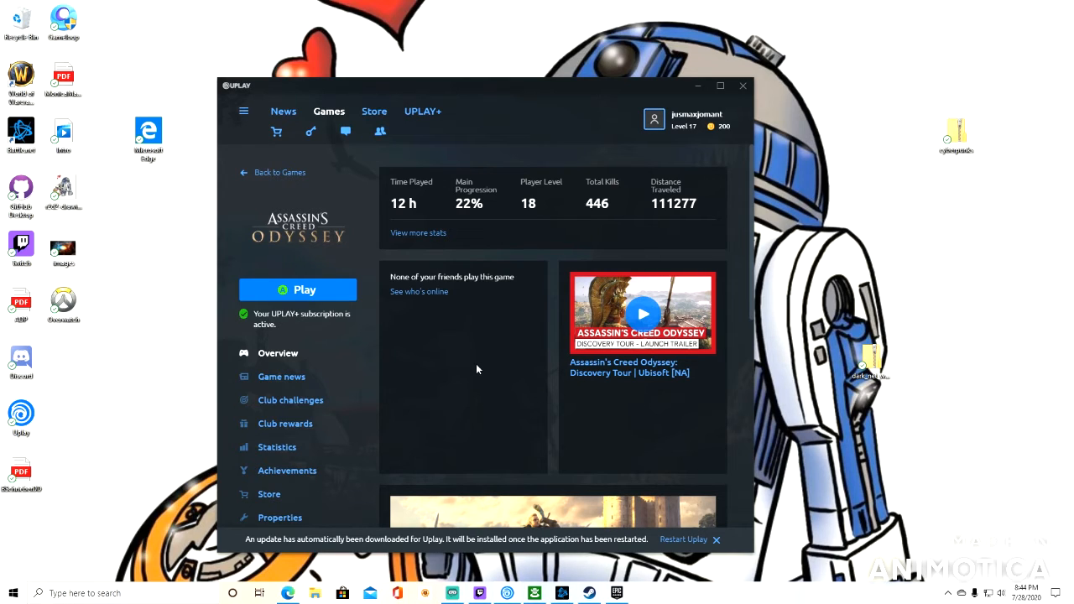
scroll("down", 3)
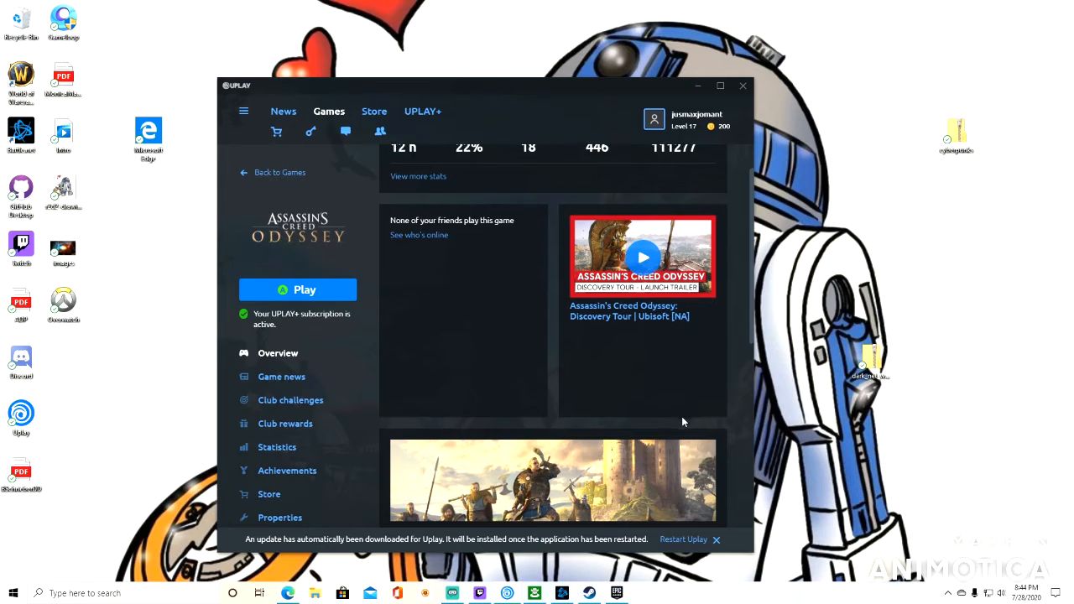
scroll("down", 3)
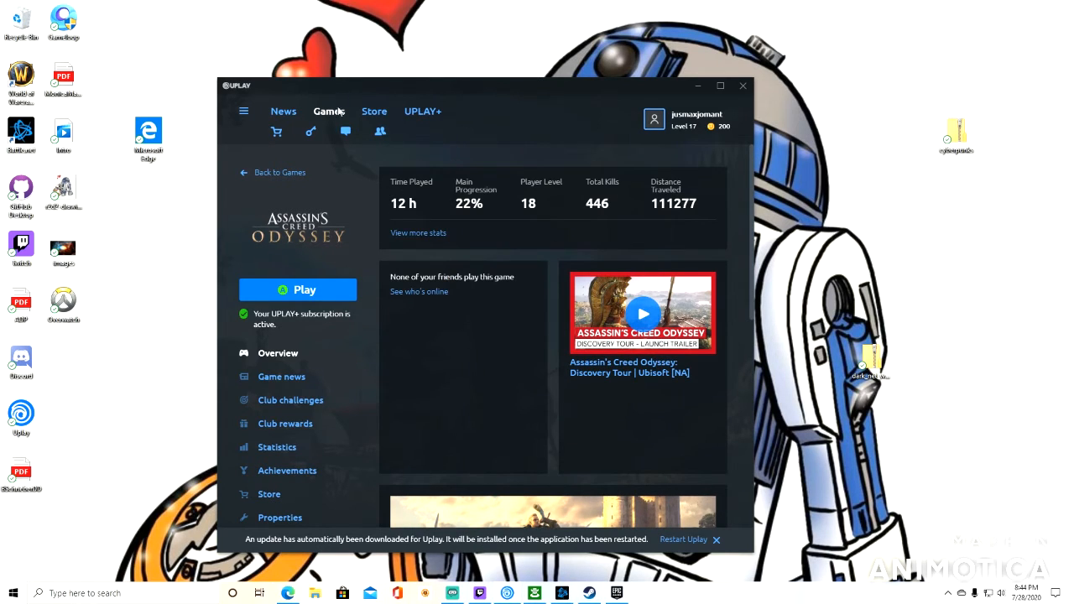
Go via the Store section to the Uplay+ catalogue with its Far Cry 6 banner
left_click(375, 111)
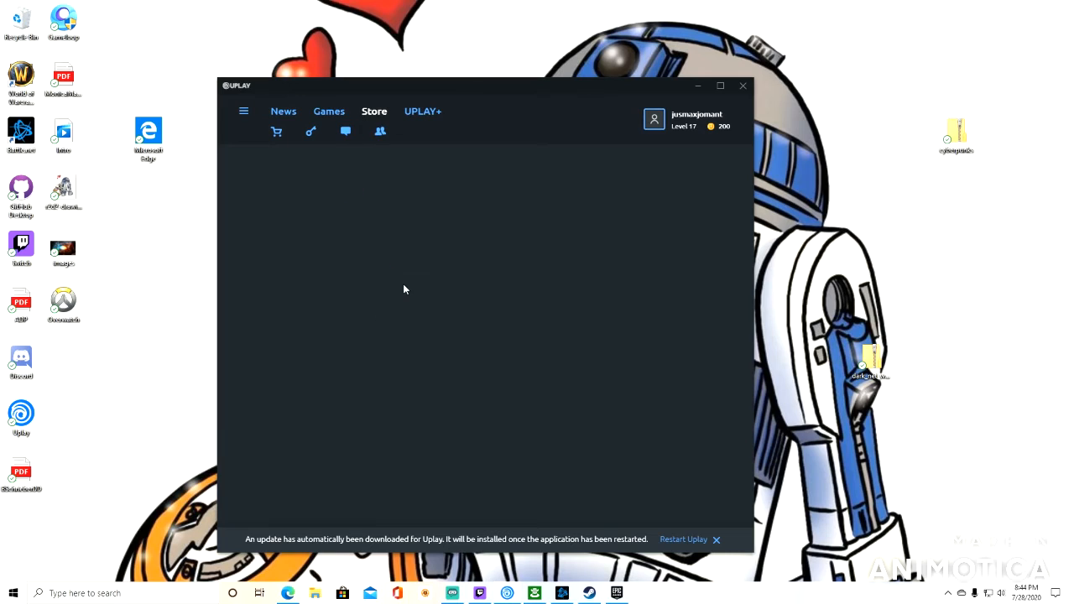
left_click(423, 111)
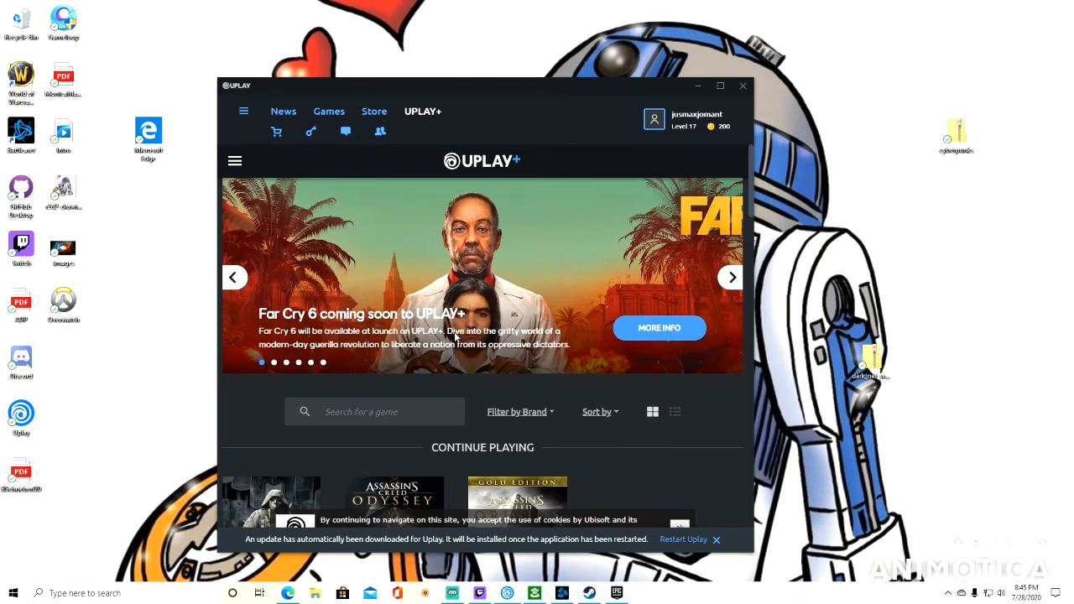
Browse the Uplay+ catalogue down past Most Popular Games into the All games list
scroll("down", 3)
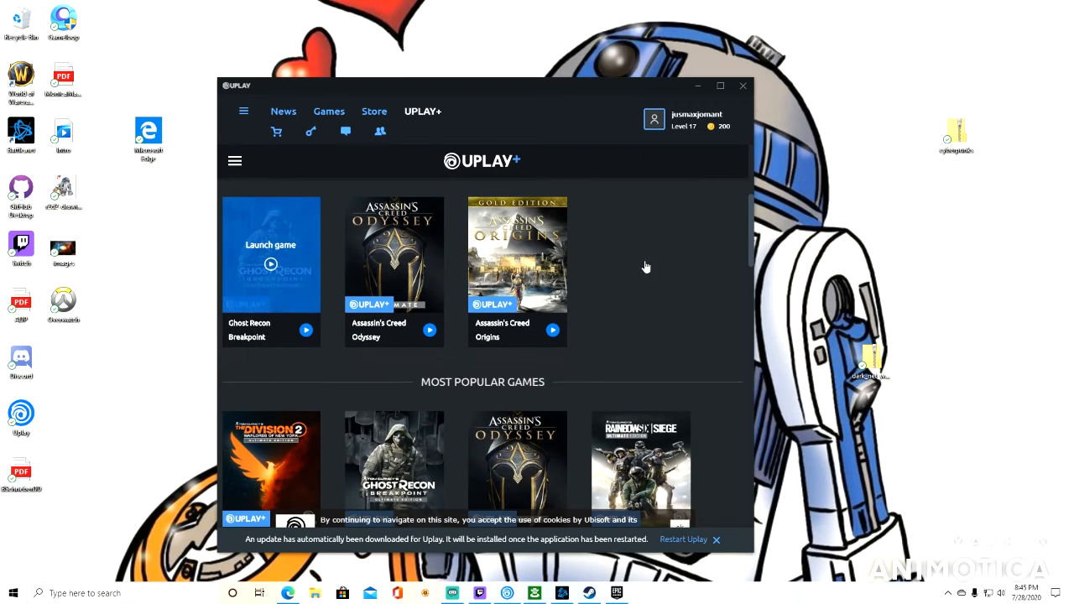
mouse_move(698, 329)
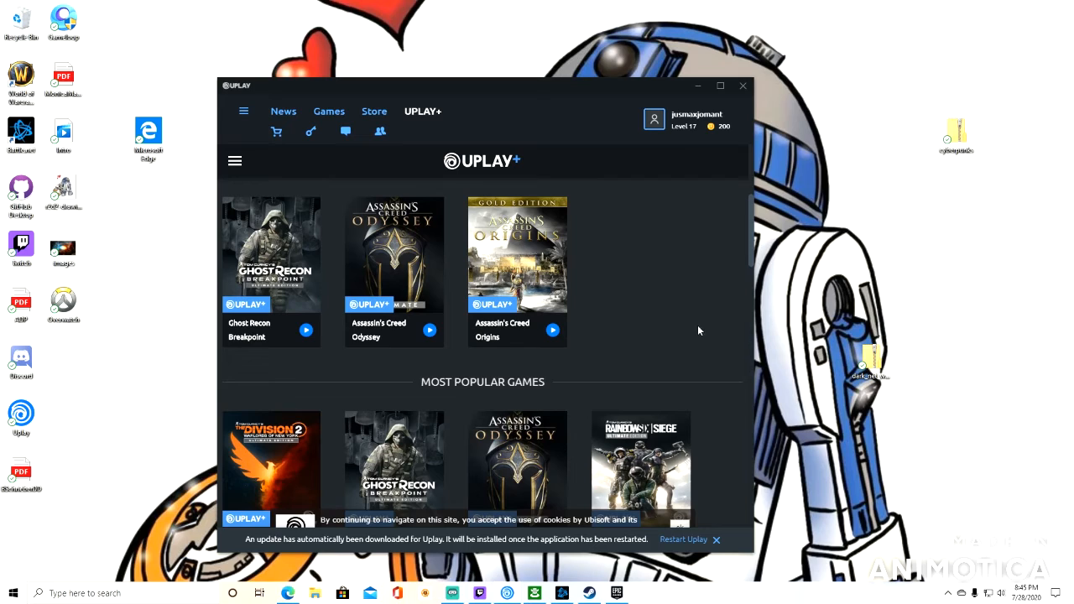
mouse_move(238, 381)
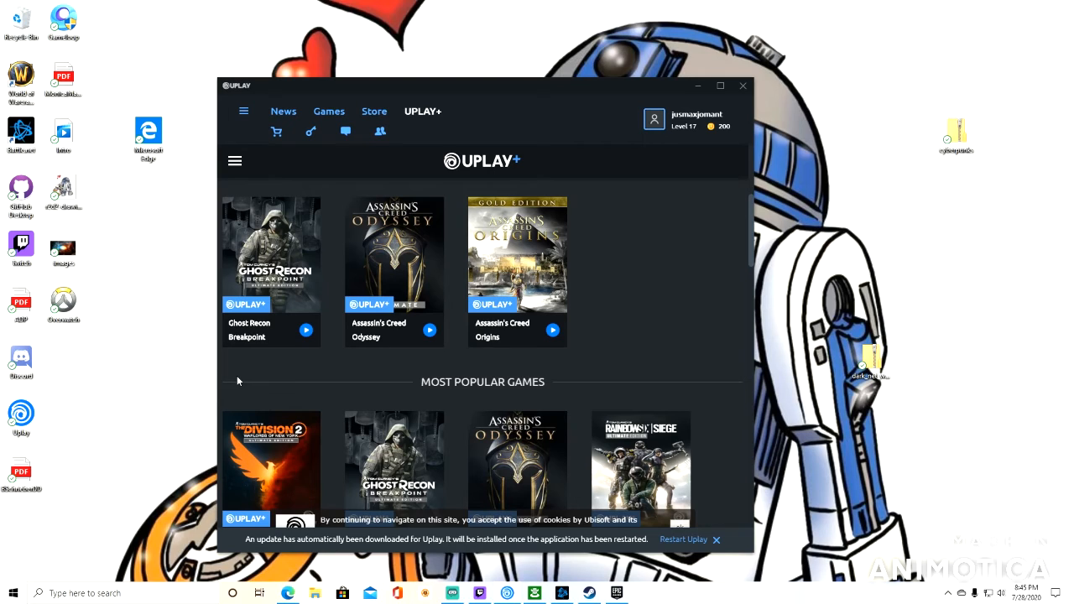
mouse_move(420, 374)
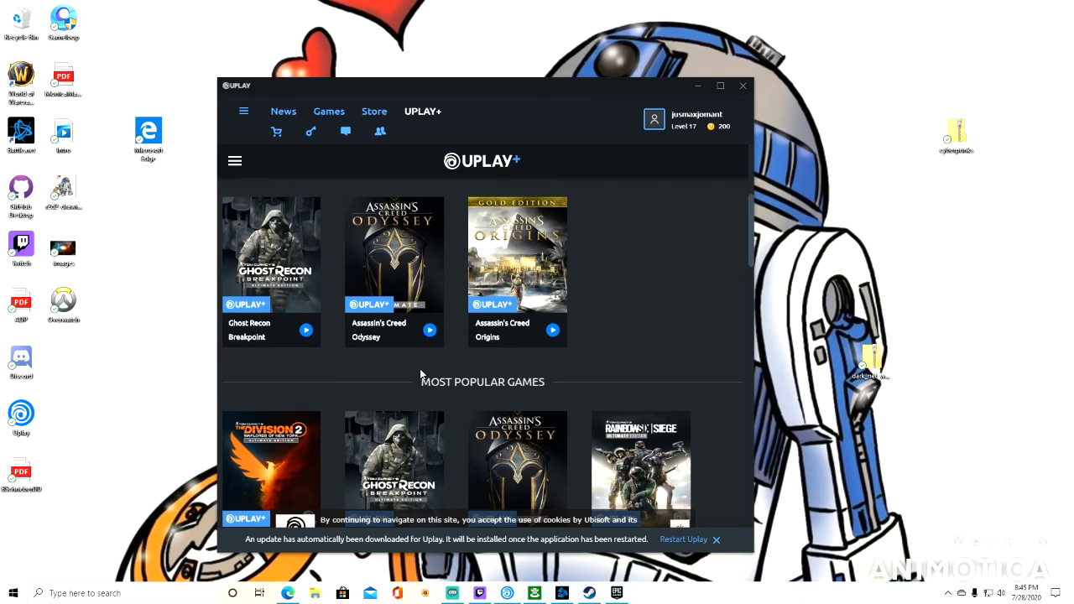
mouse_move(635, 289)
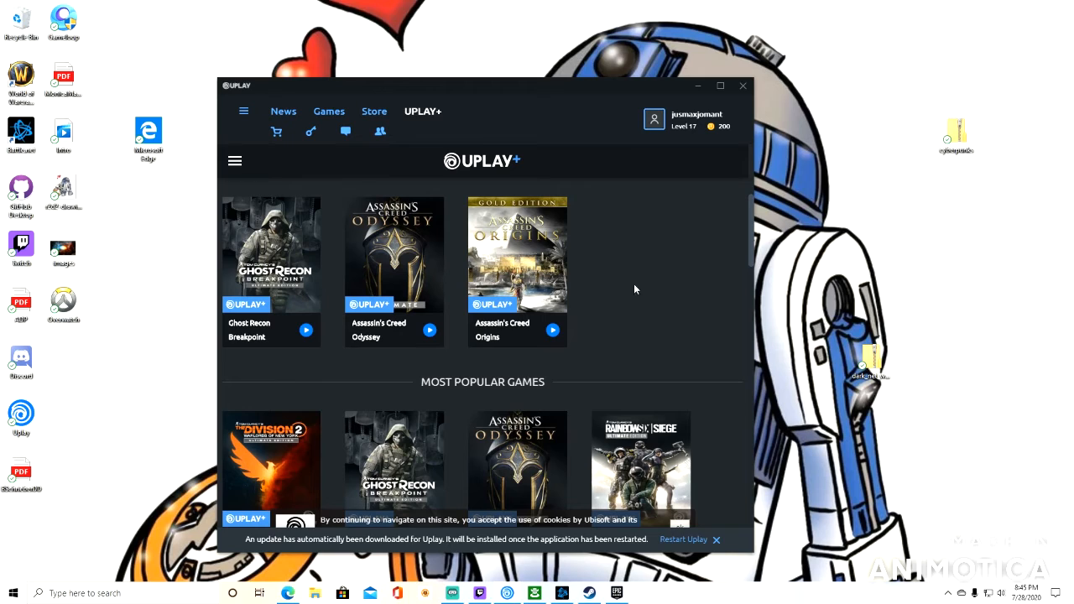
mouse_move(655, 298)
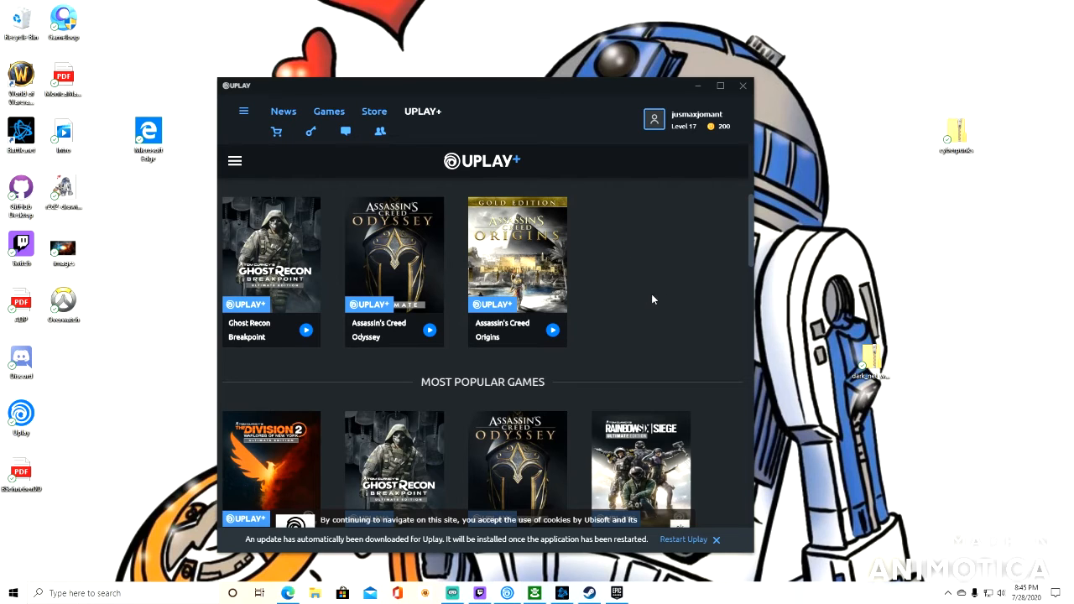
mouse_move(564, 265)
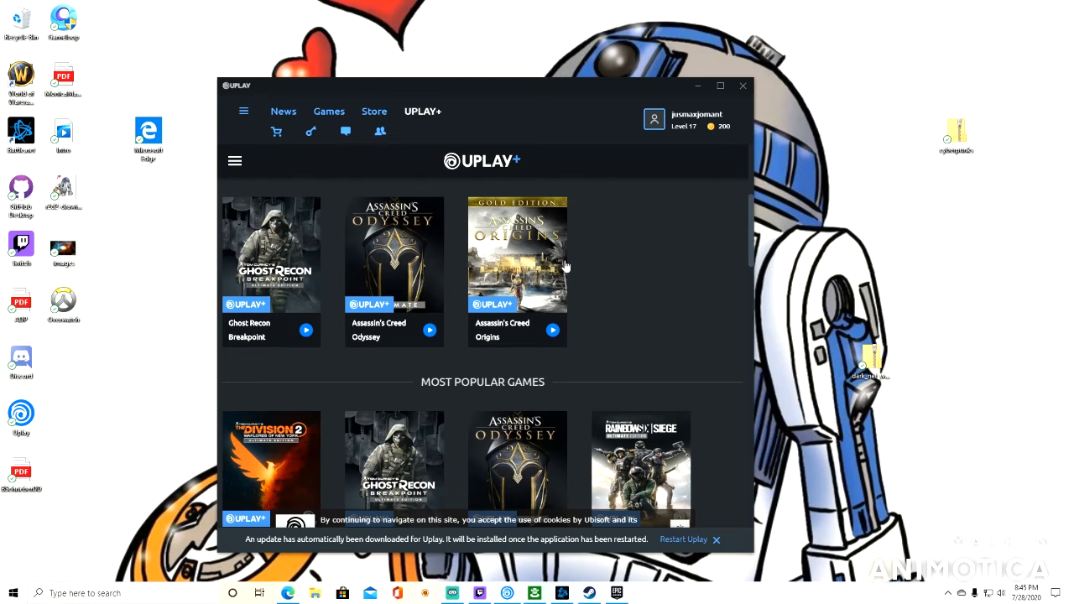
scroll("down", 3)
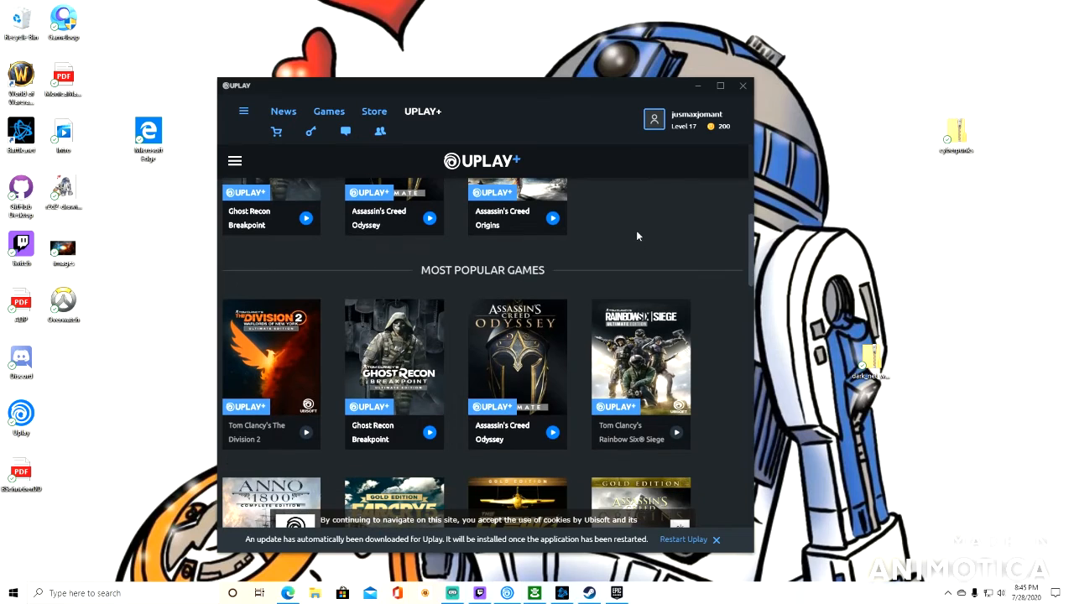
mouse_move(665, 382)
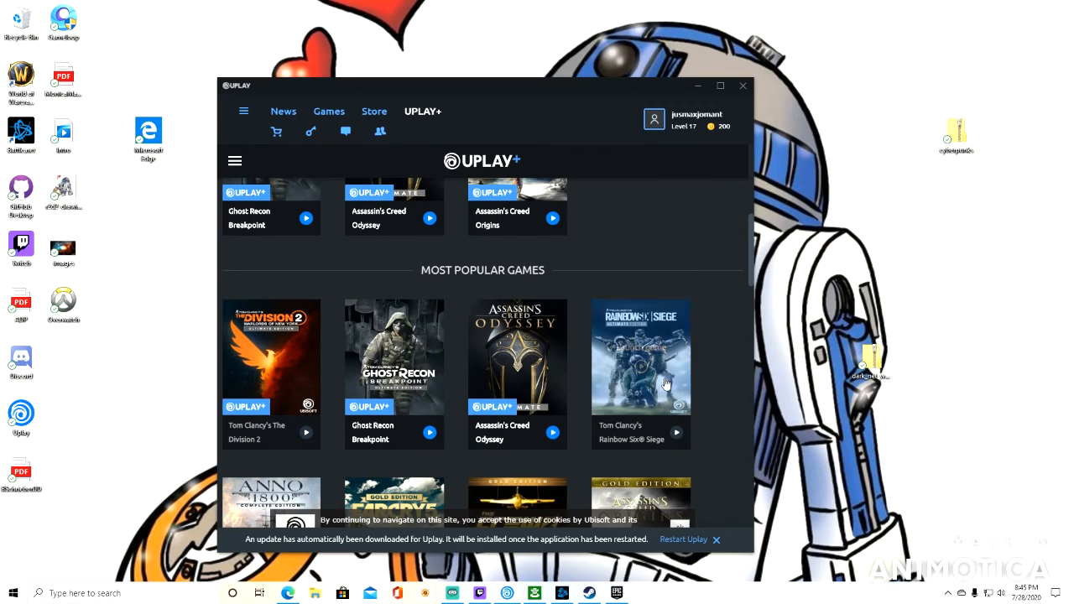
mouse_move(728, 332)
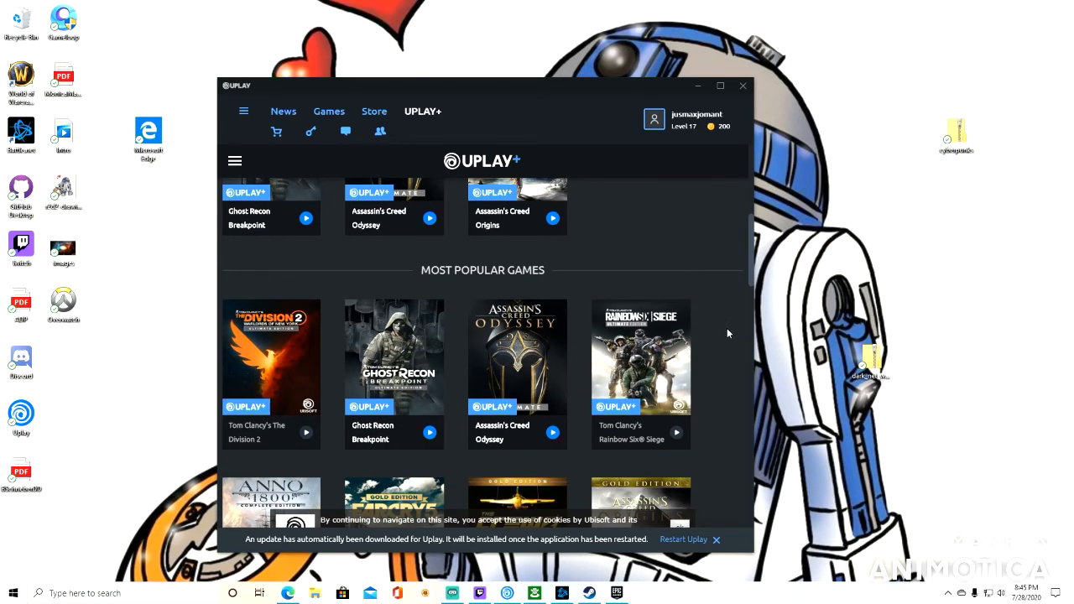
scroll("down", 3)
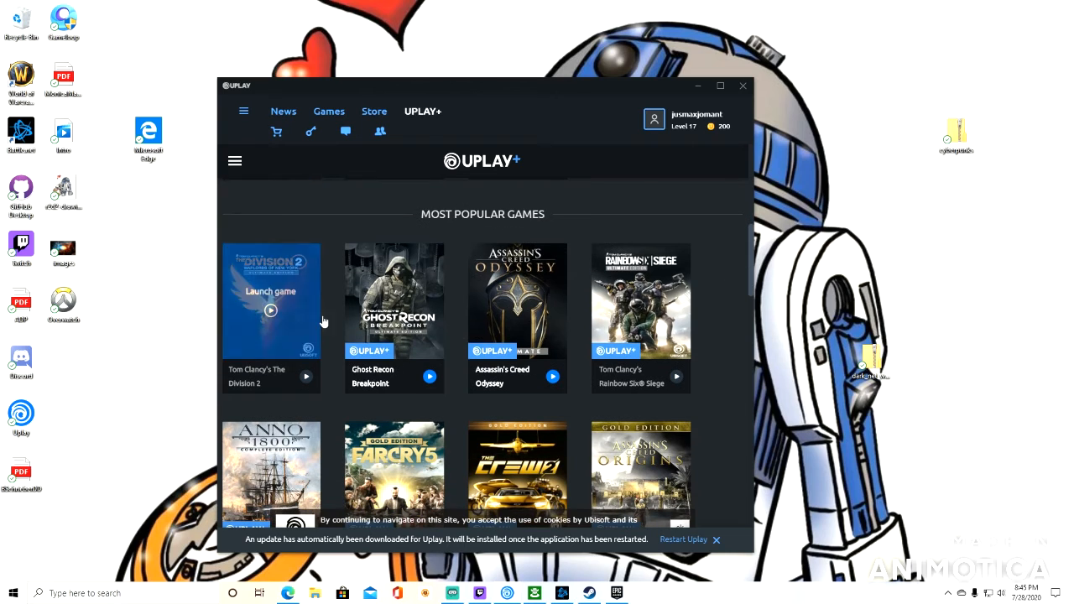
mouse_move(722, 307)
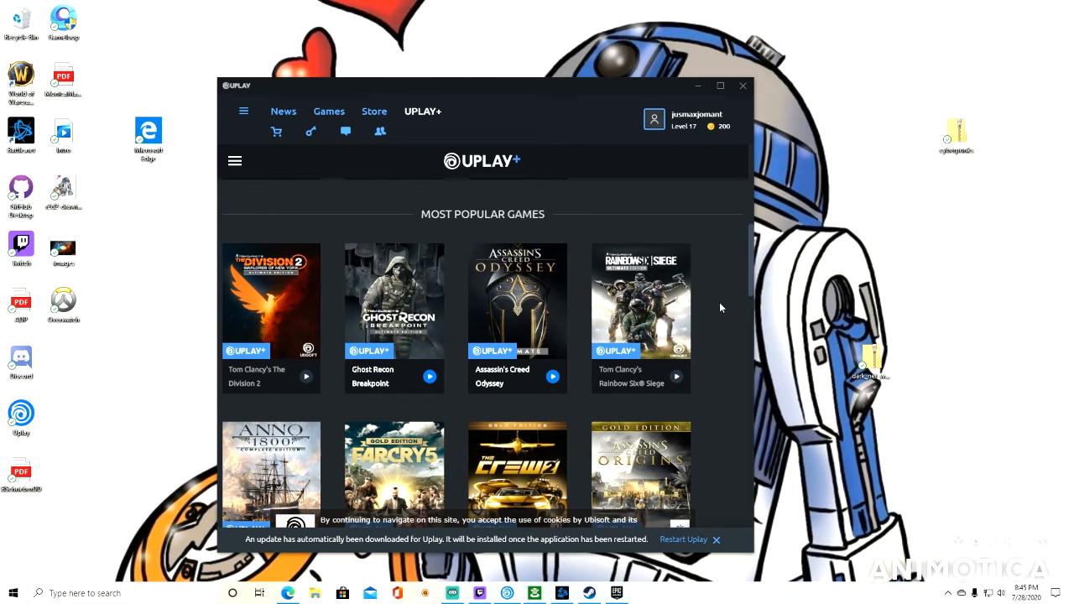
scroll("down", 3)
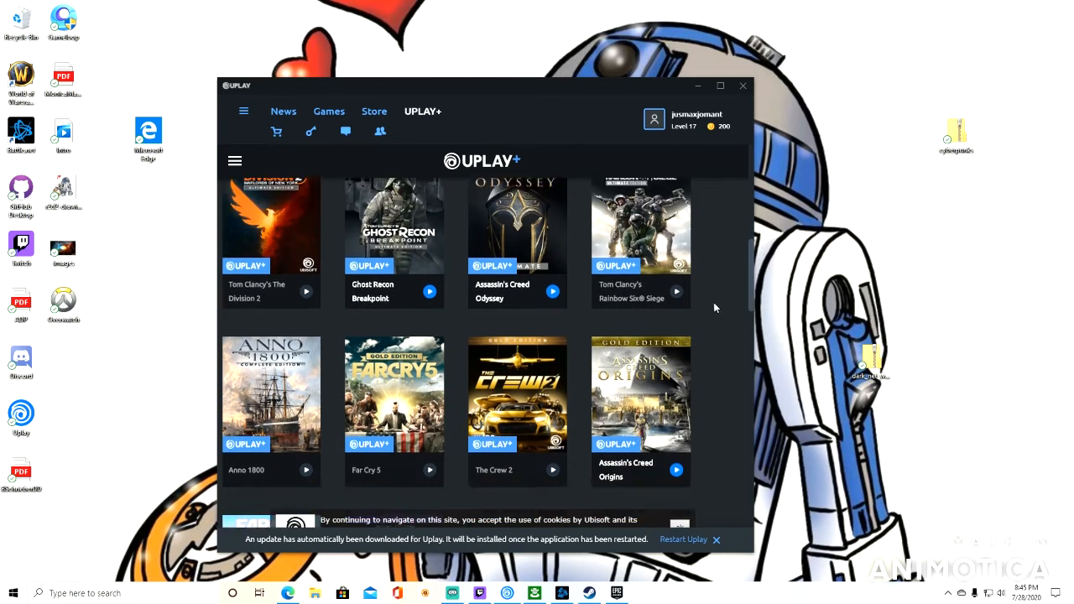
scroll("down", 3)
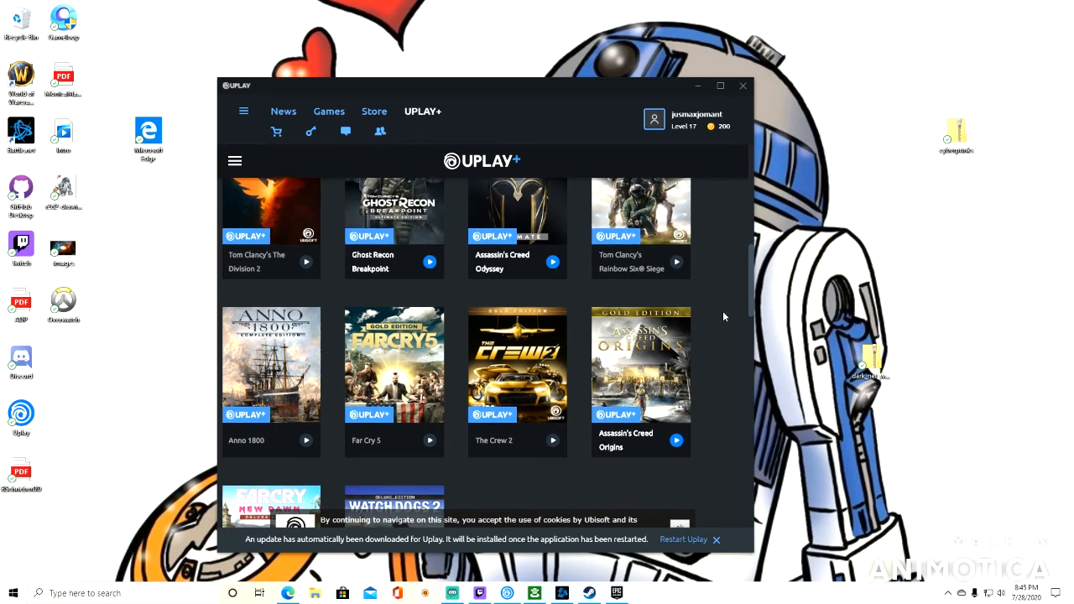
scroll("down", 3)
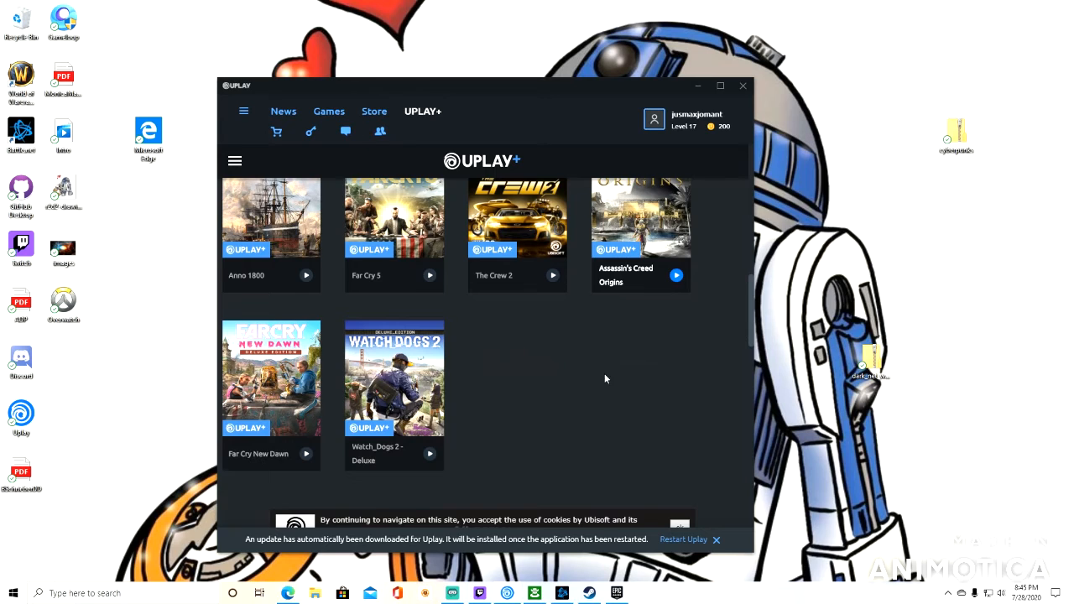
scroll("down", 3)
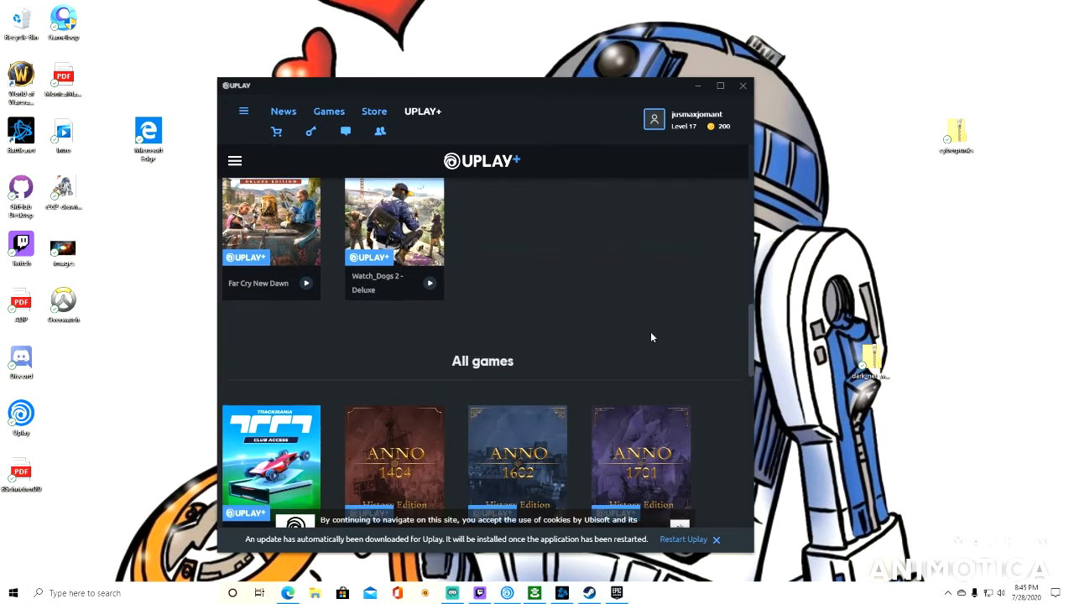
scroll("down", 3)
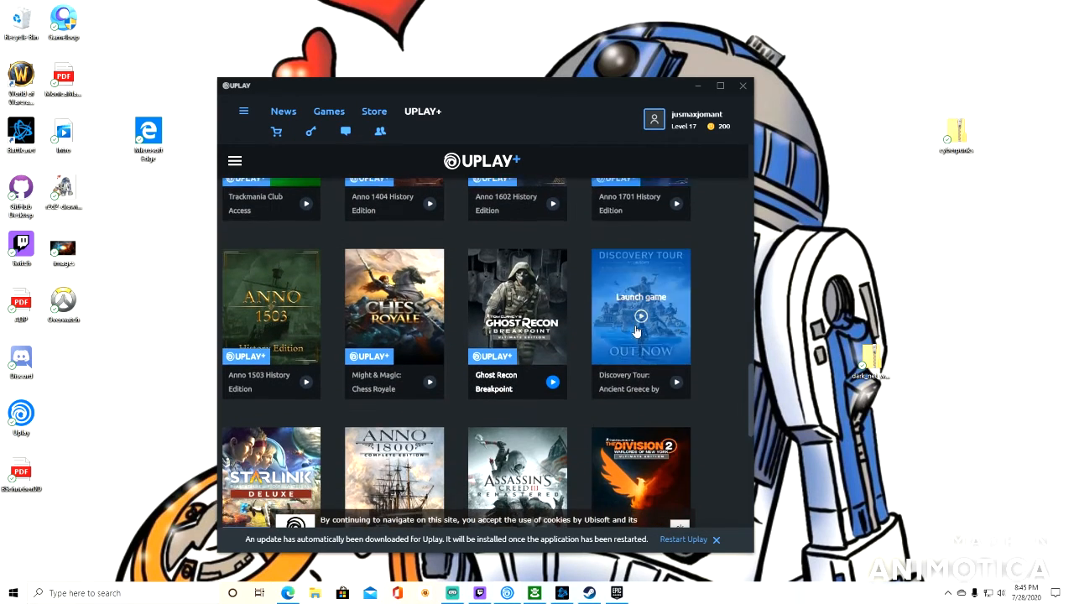
scroll("down", 3)
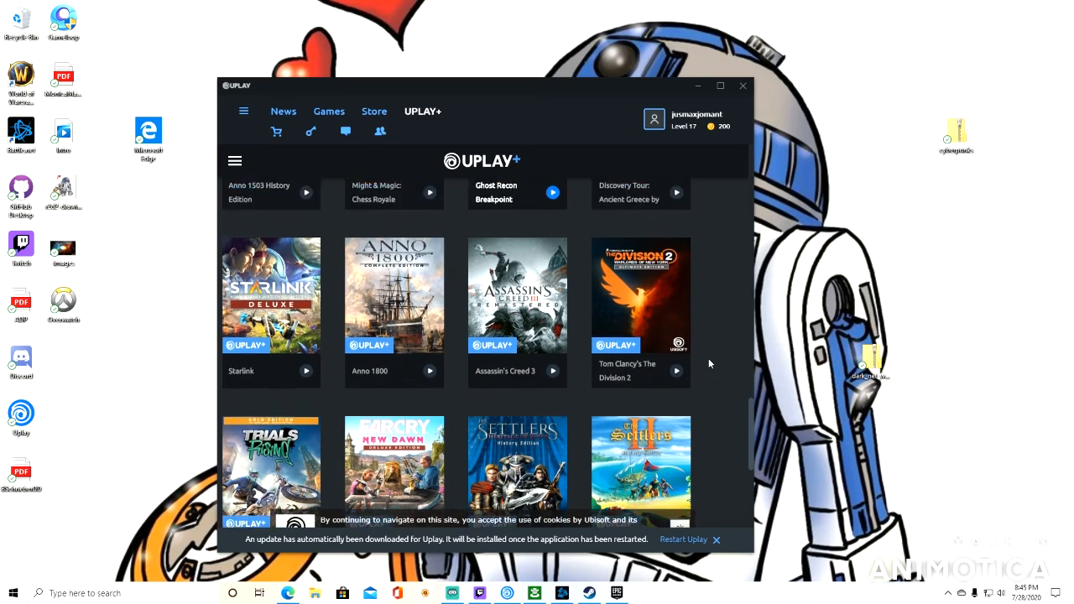
scroll("down", 3)
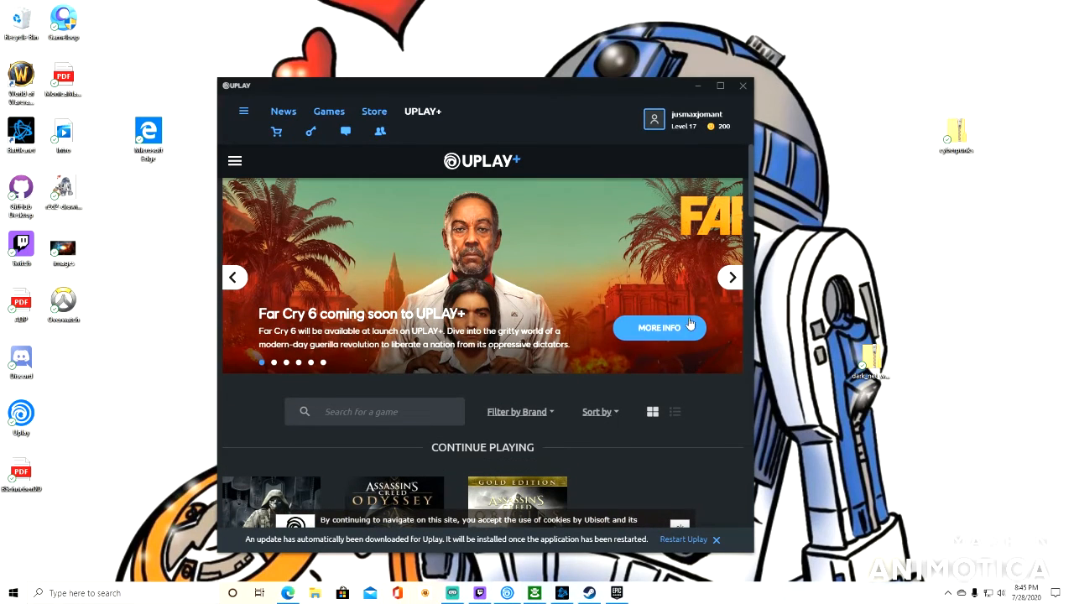
mouse_move(531, 263)
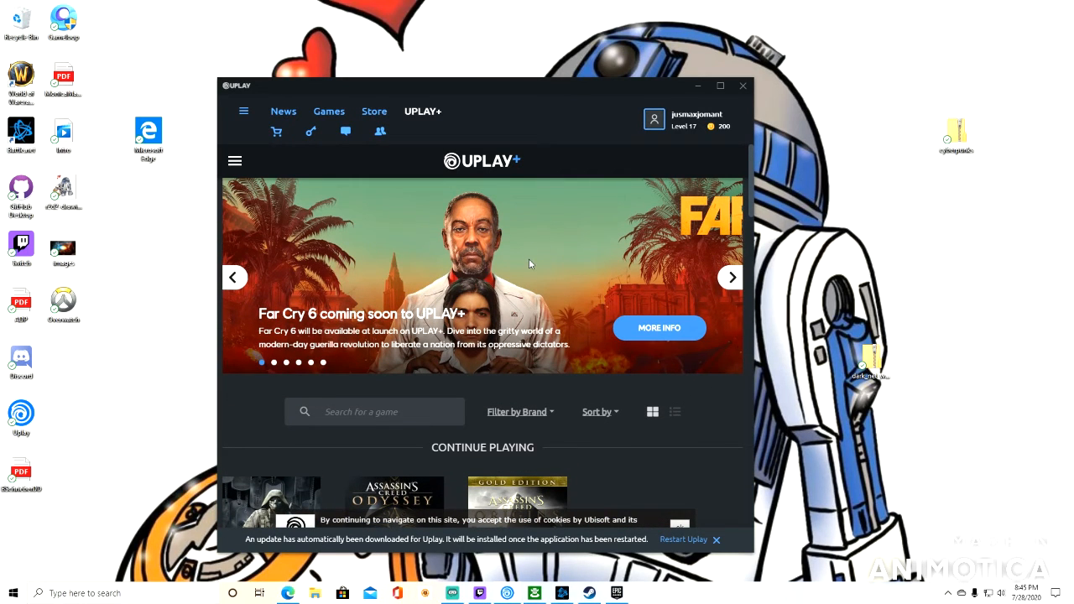
mouse_move(544, 255)
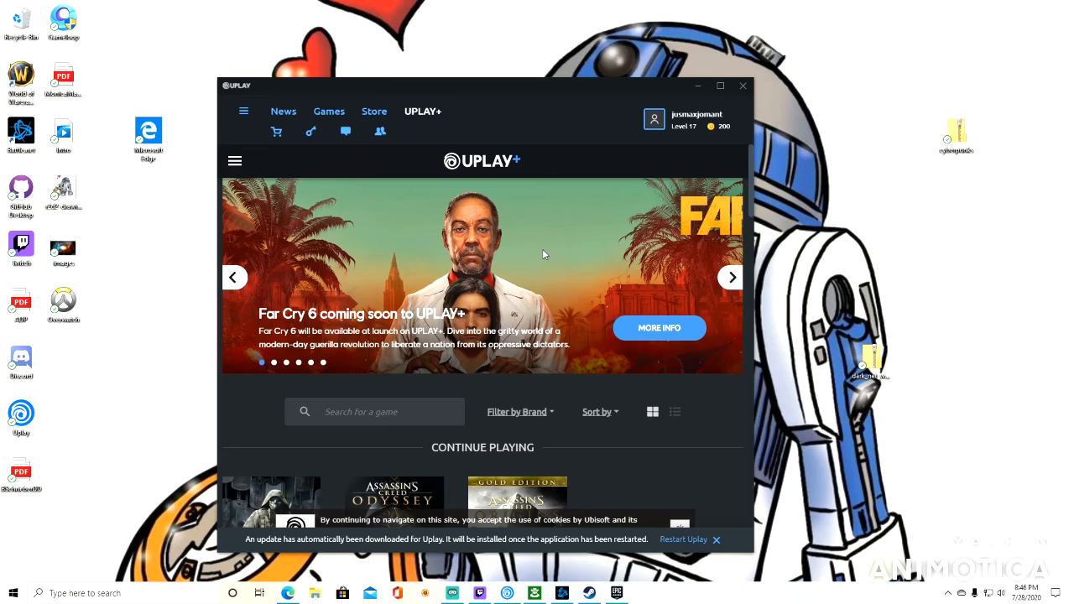
mouse_move(513, 170)
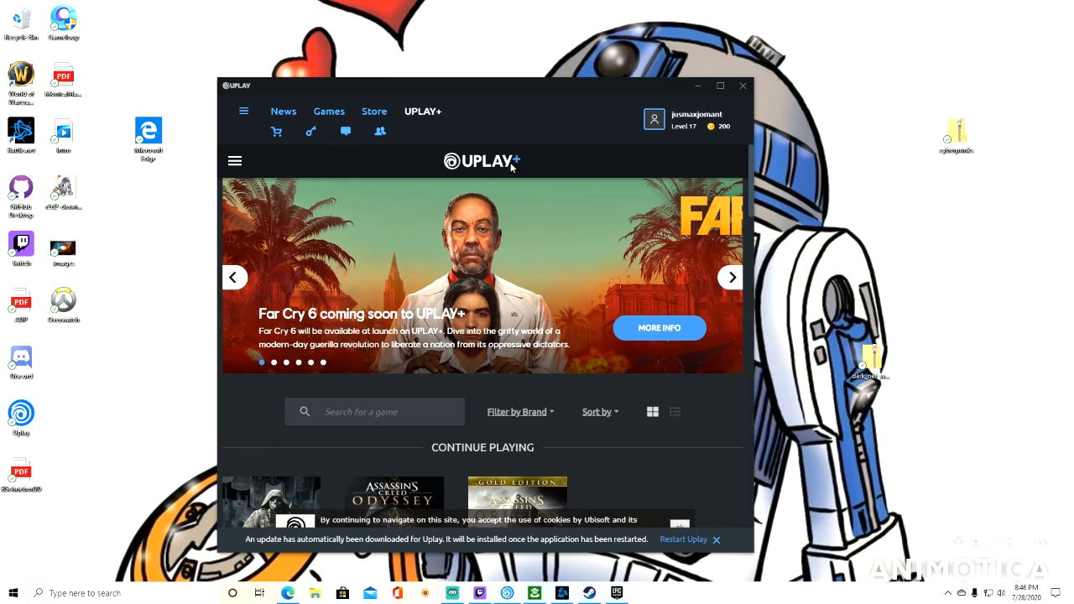
mouse_move(517, 215)
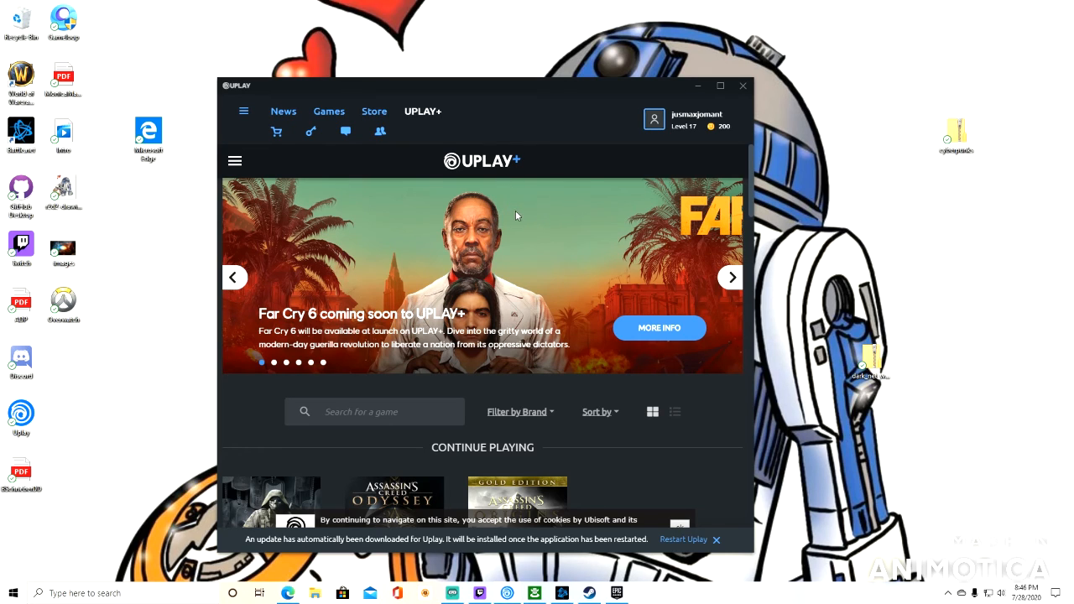
mouse_move(515, 222)
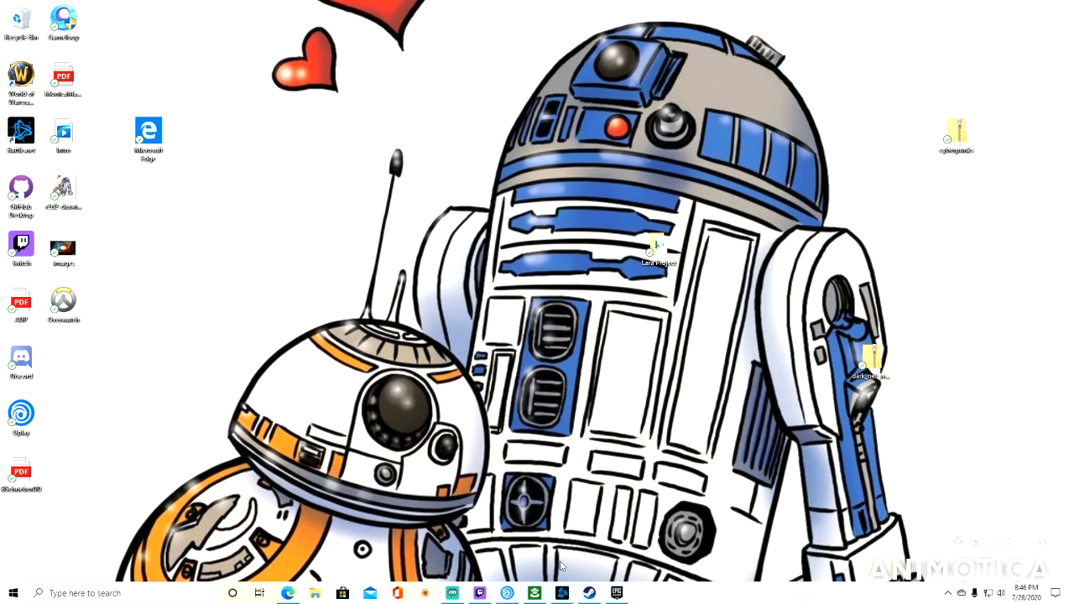
mouse_move(561, 536)
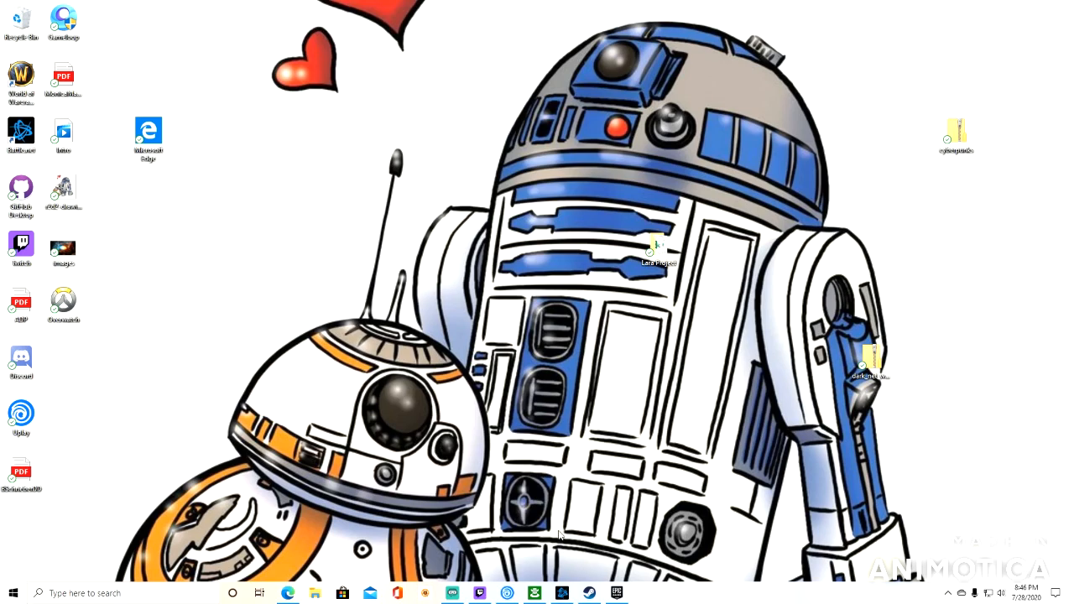
mouse_move(562, 524)
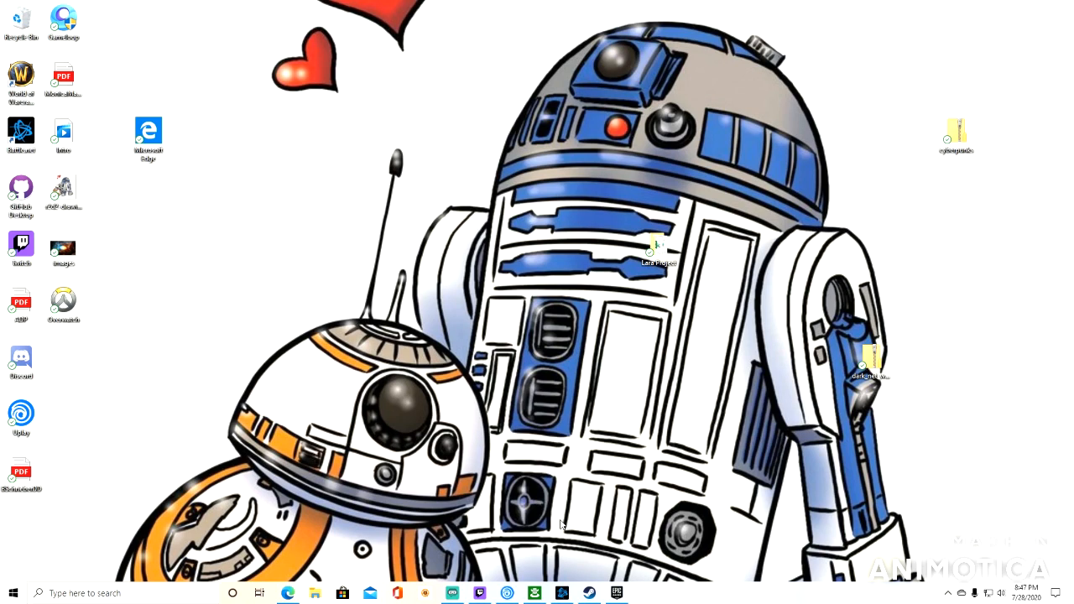
mouse_move(524, 554)
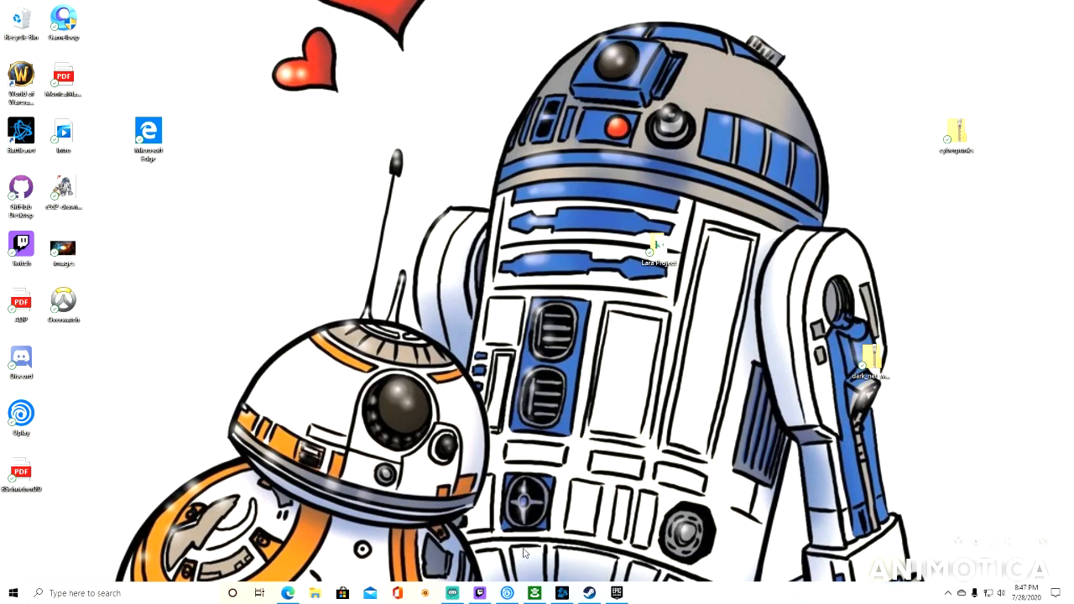